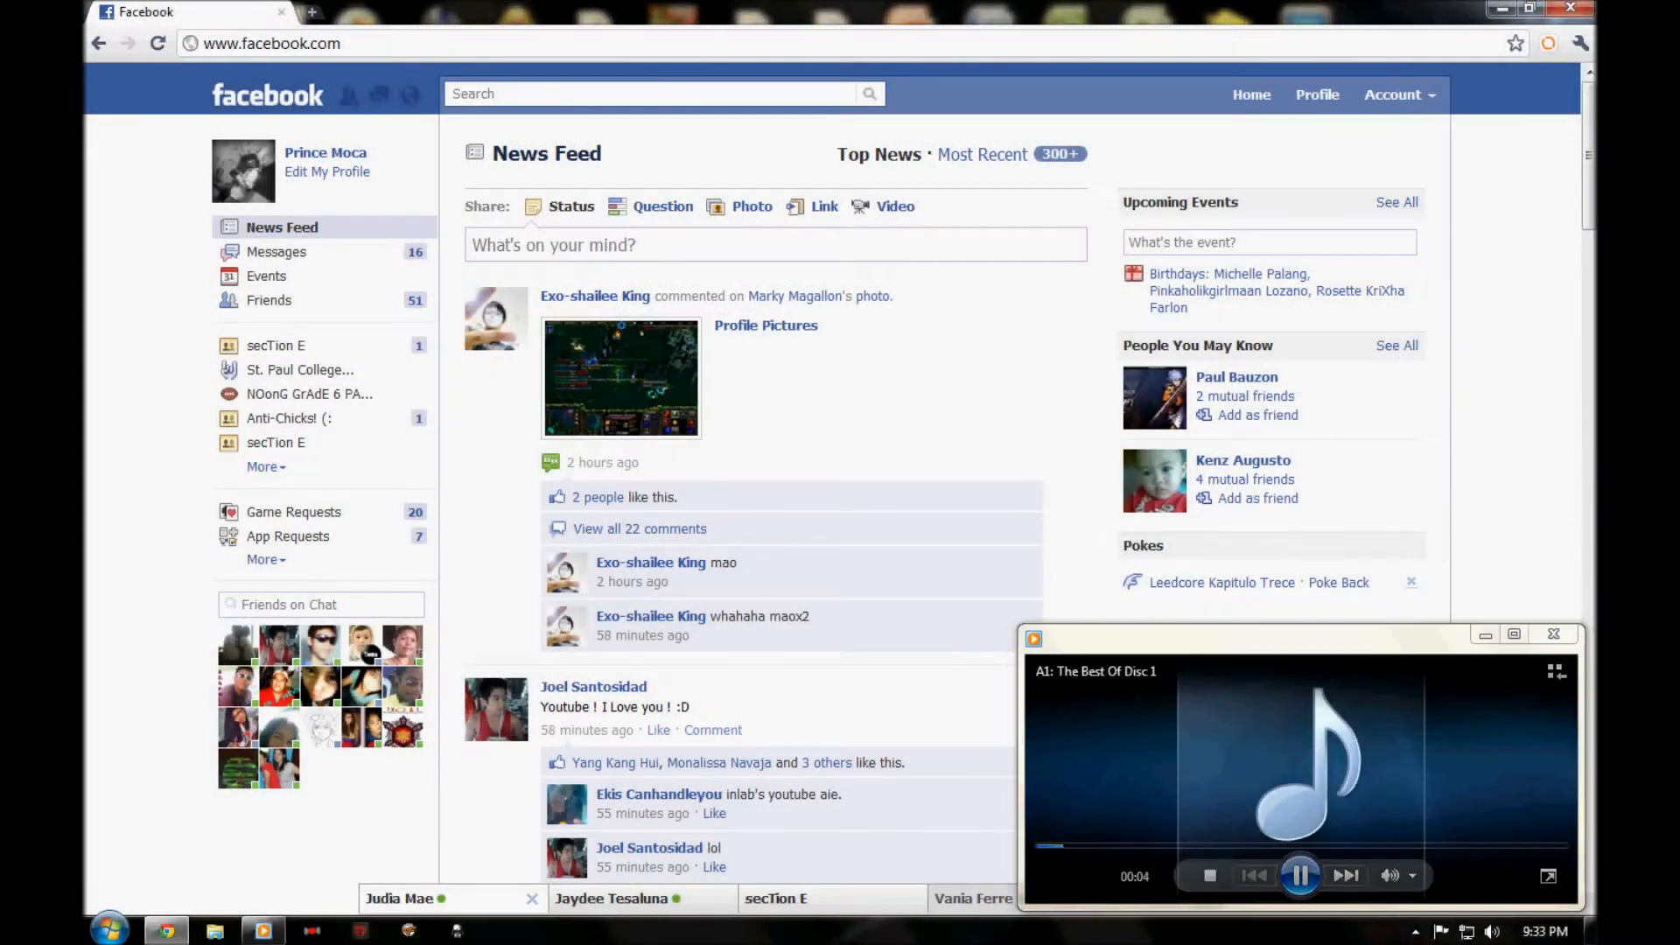
Open the friend's conversation from the chat bar to show its message history.
click(439, 898)
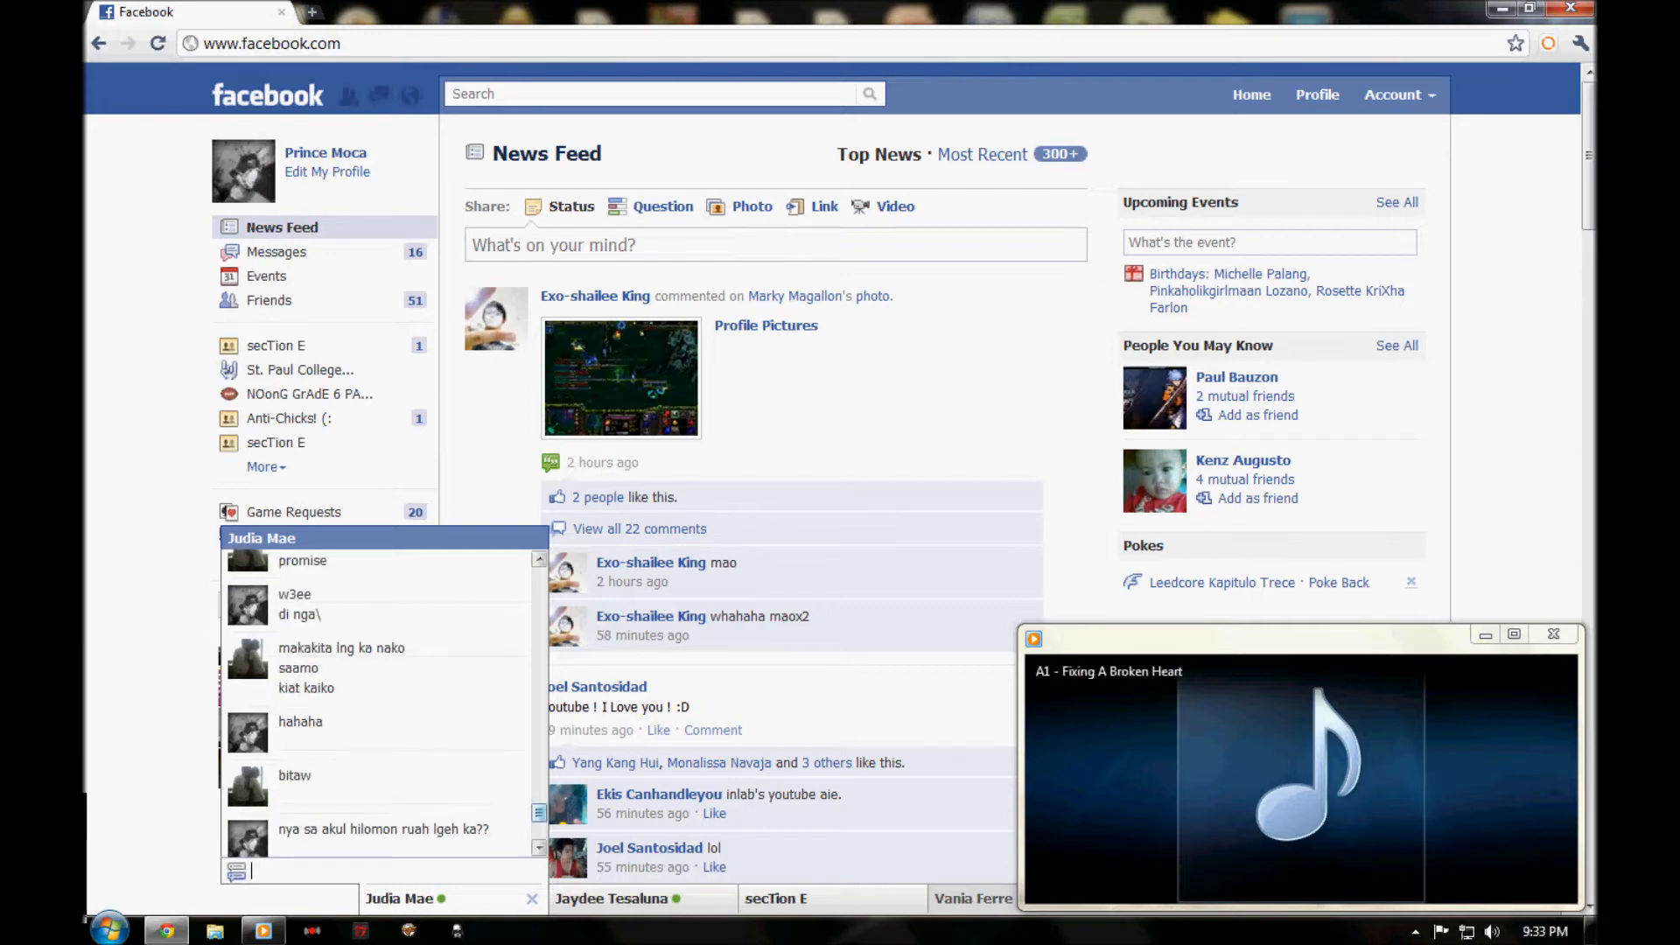
Scroll the chat history down until 'i have a question for you ??' appears.
scroll(down, 3)
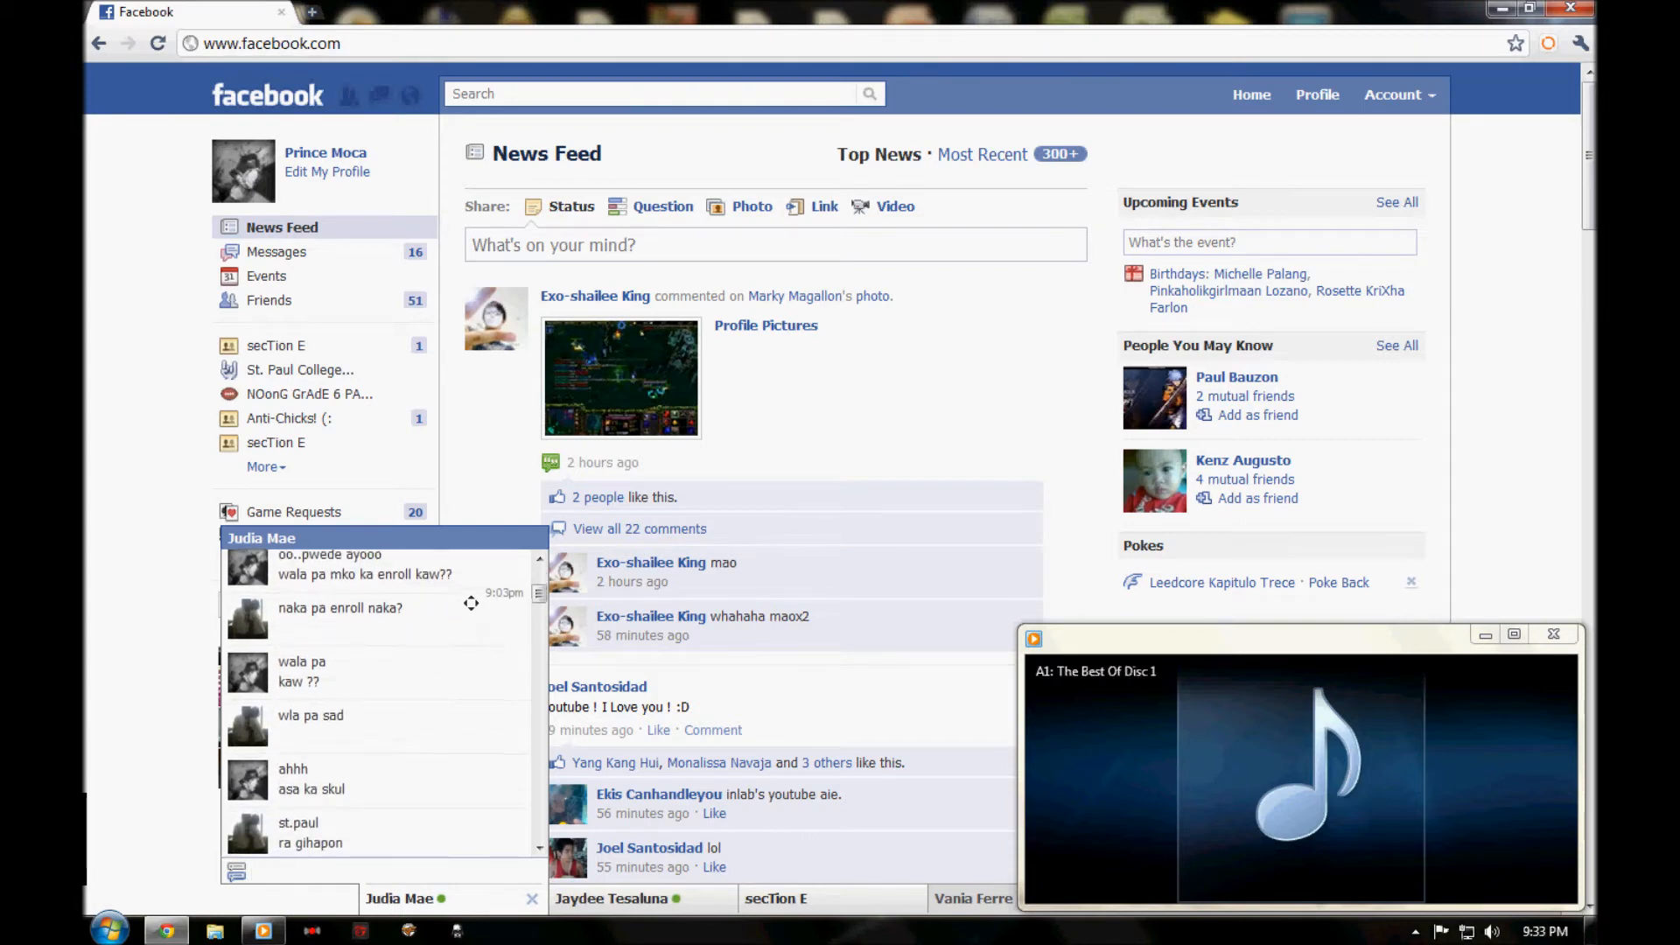
scroll(down, 3)
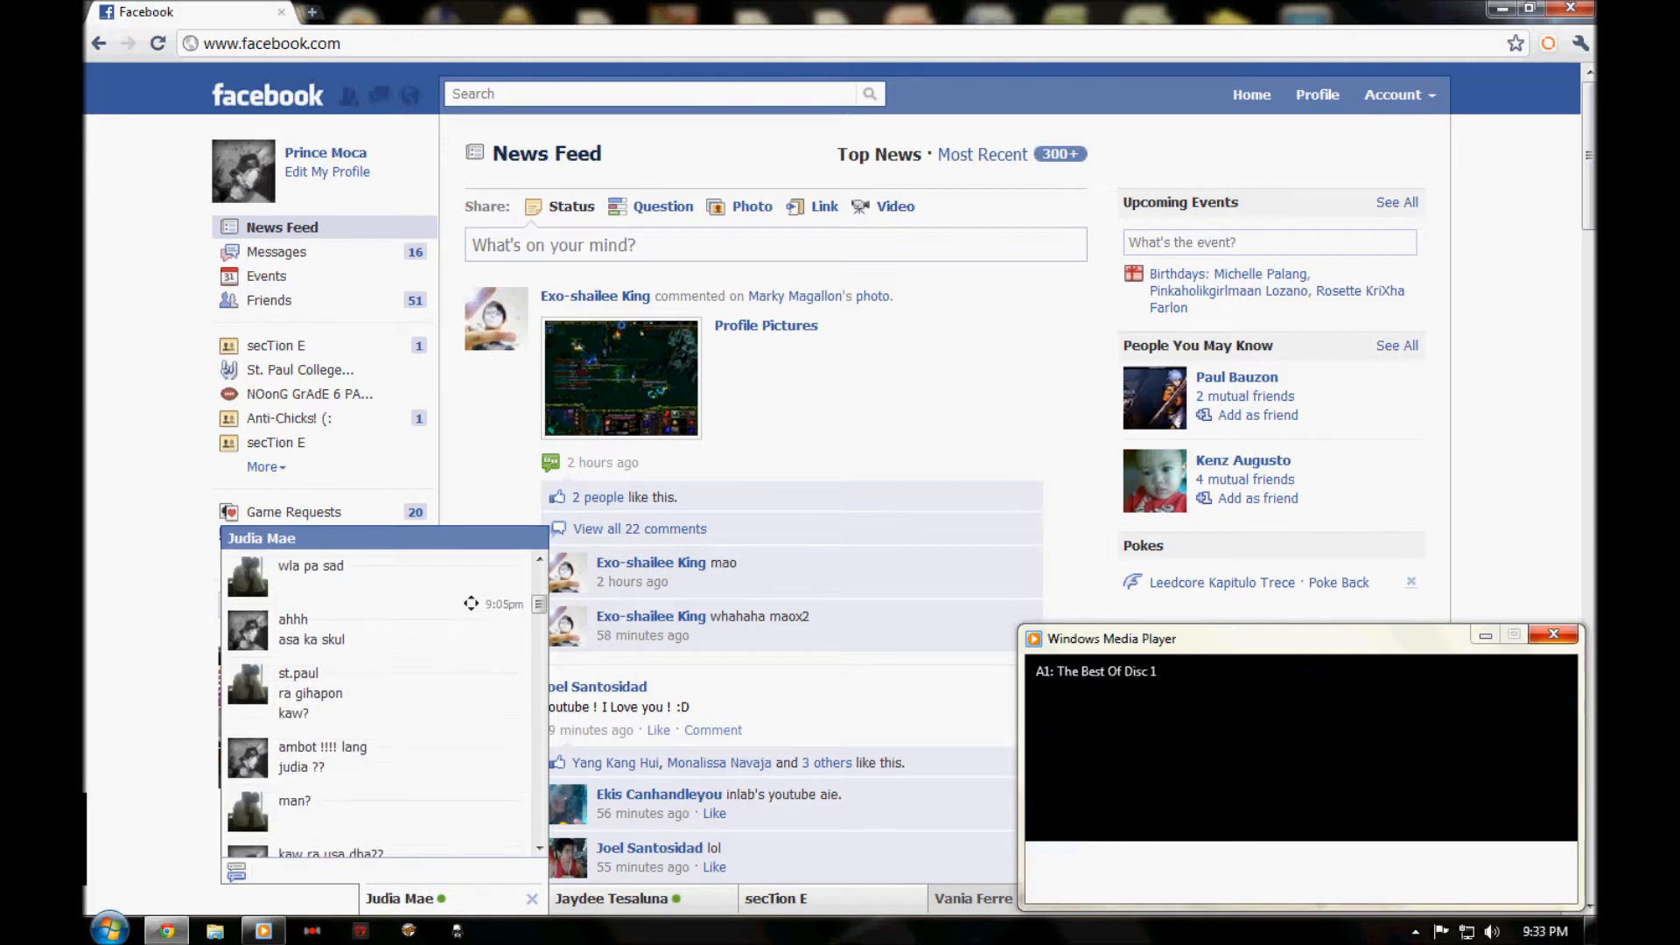
scroll(down, 3)
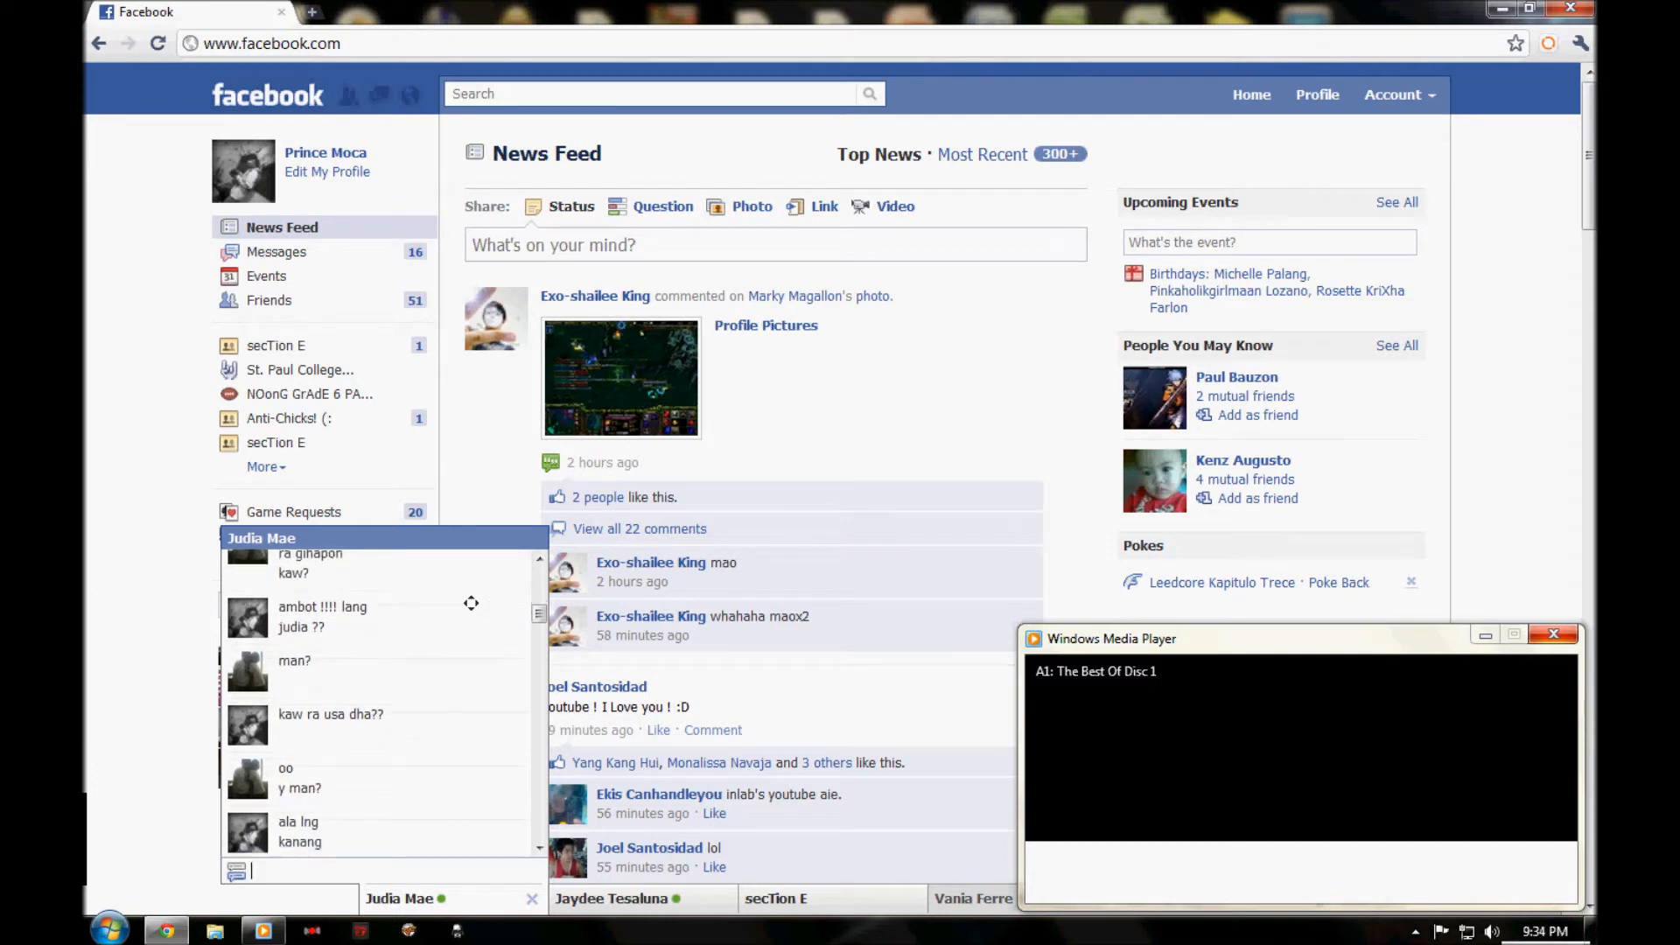
scroll(down, 3)
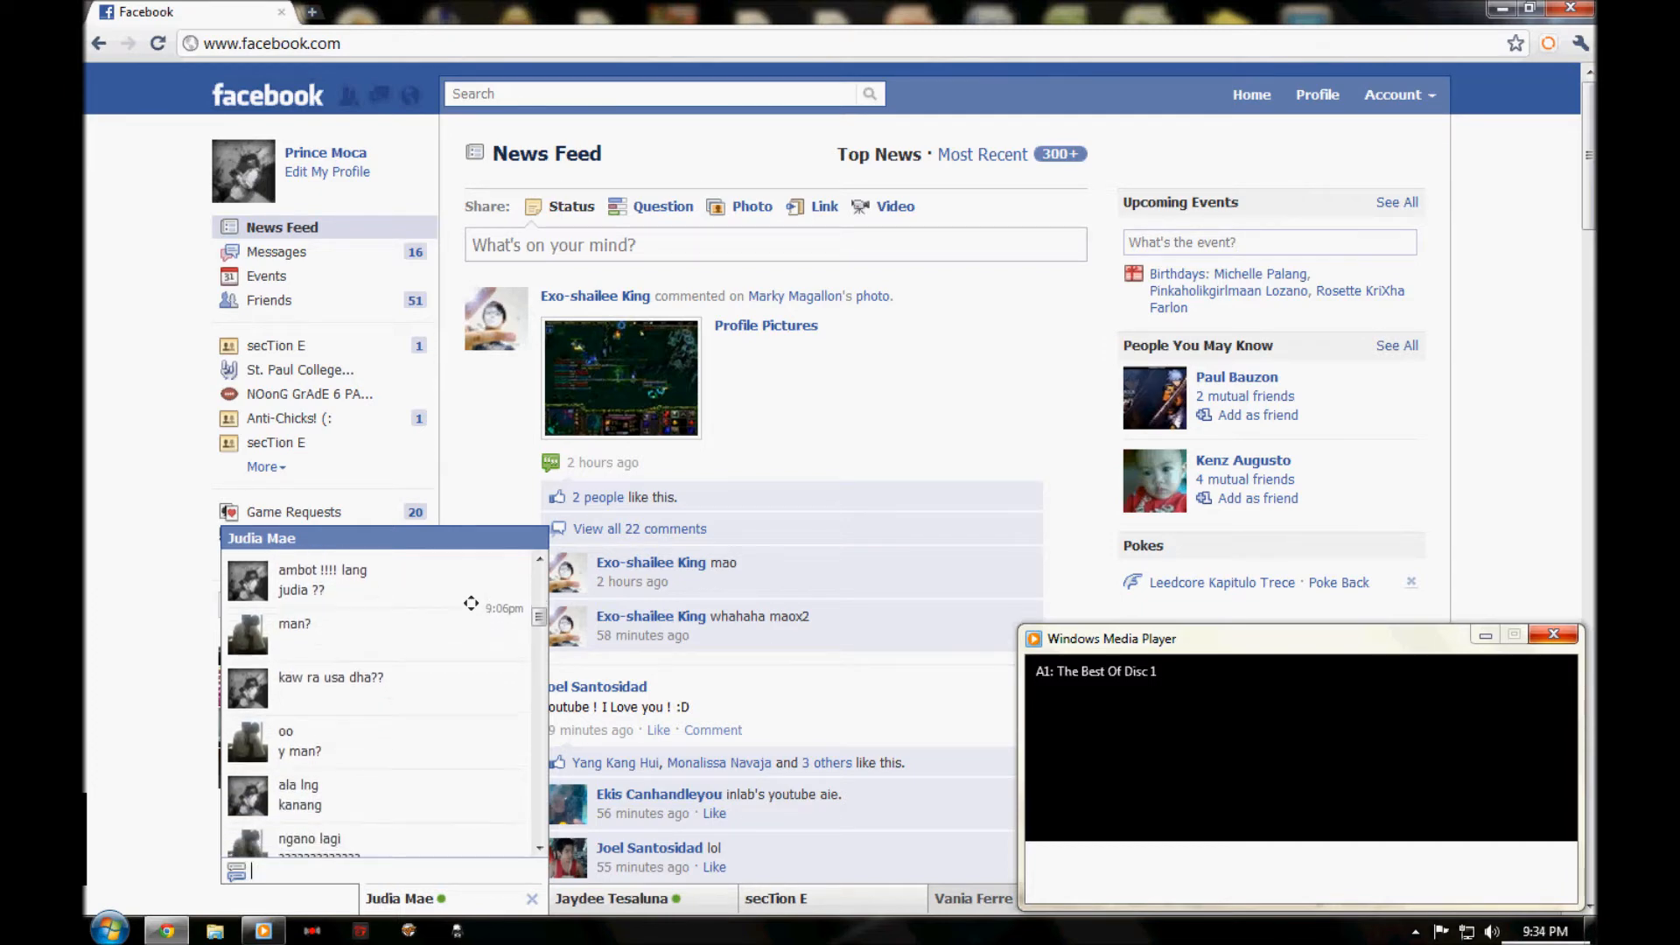
scroll(down, 3)
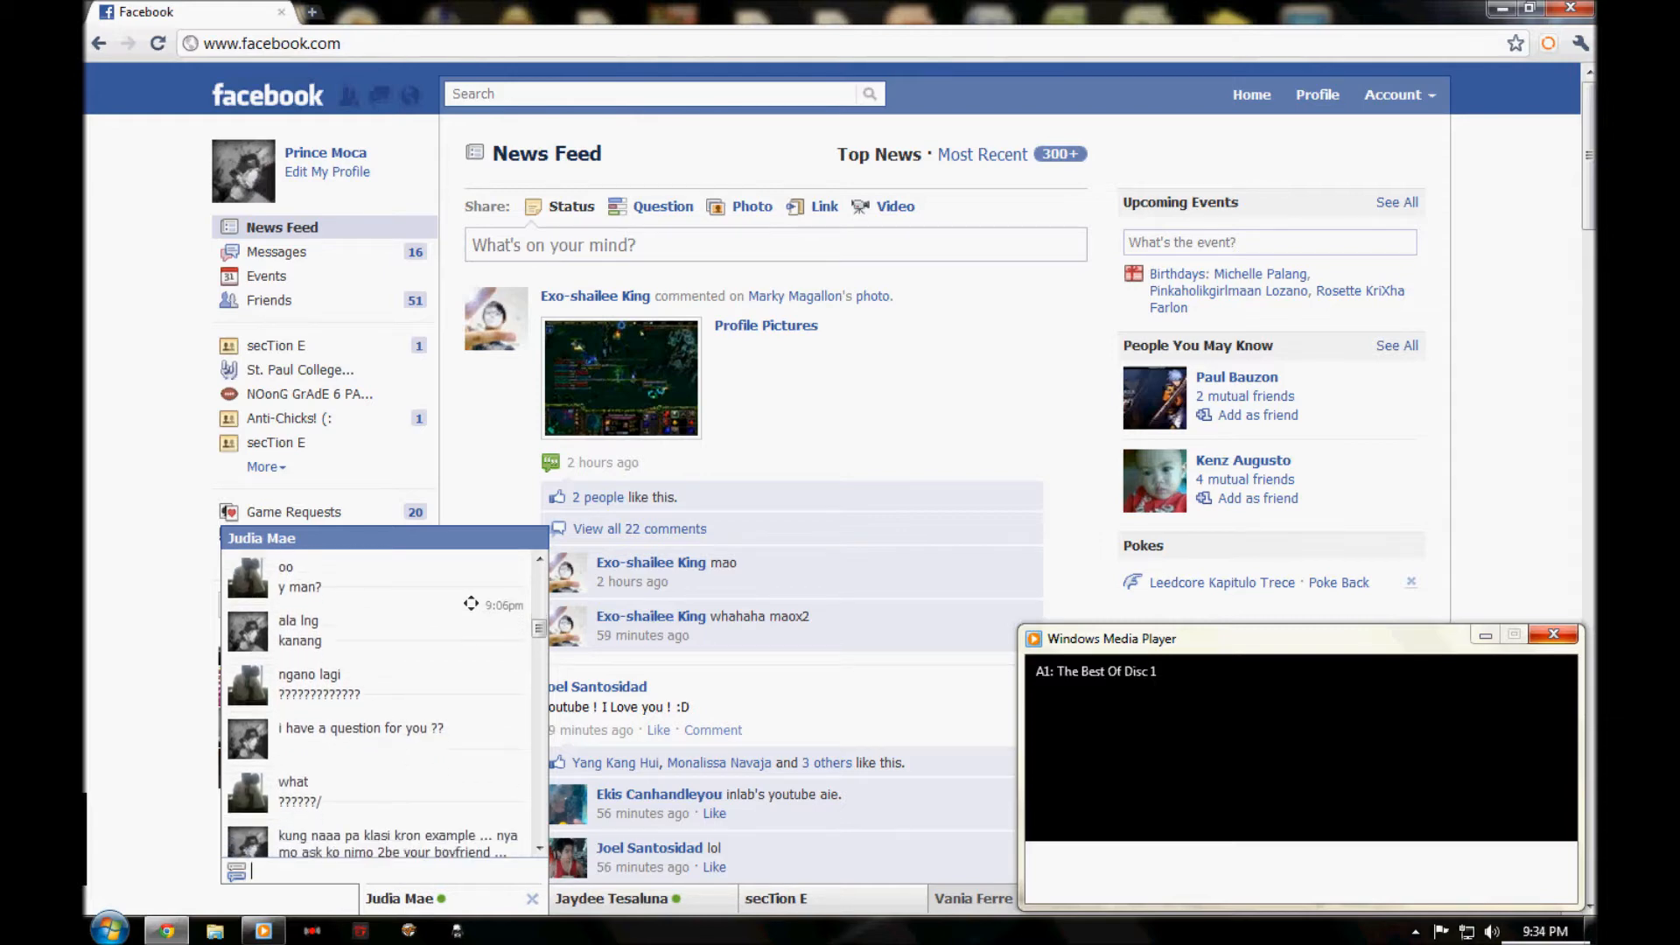
scroll(down, 3)
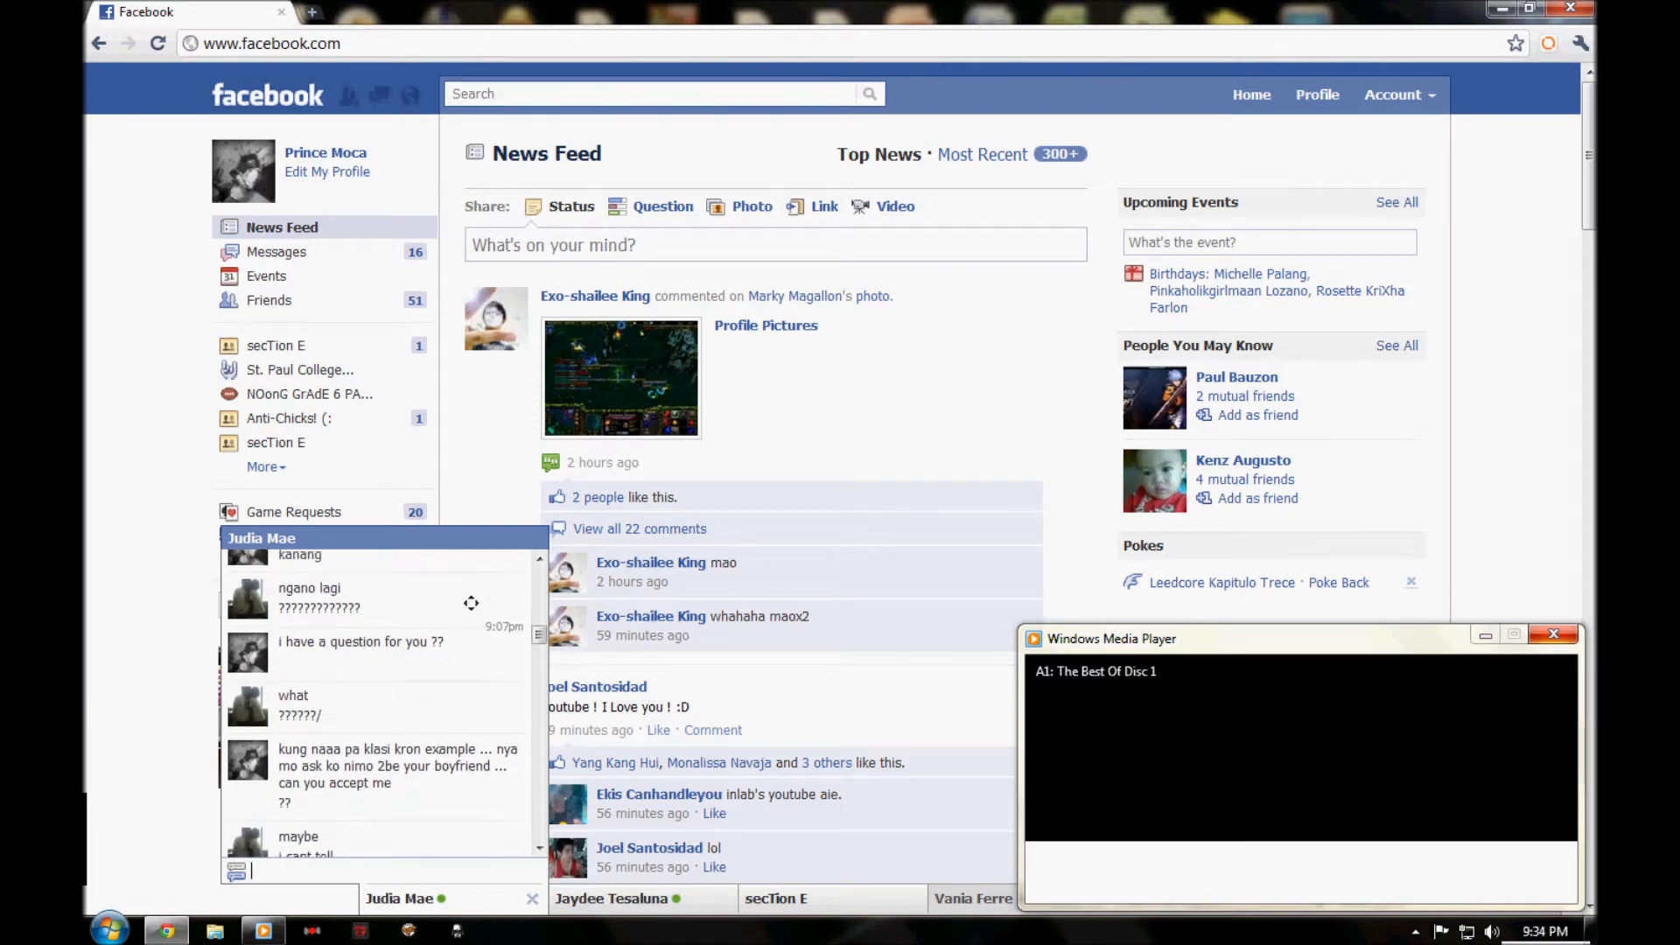
Scroll the chat down to the 9:17pm messages ending with 'single man sad koh'.
scroll(down, 3)
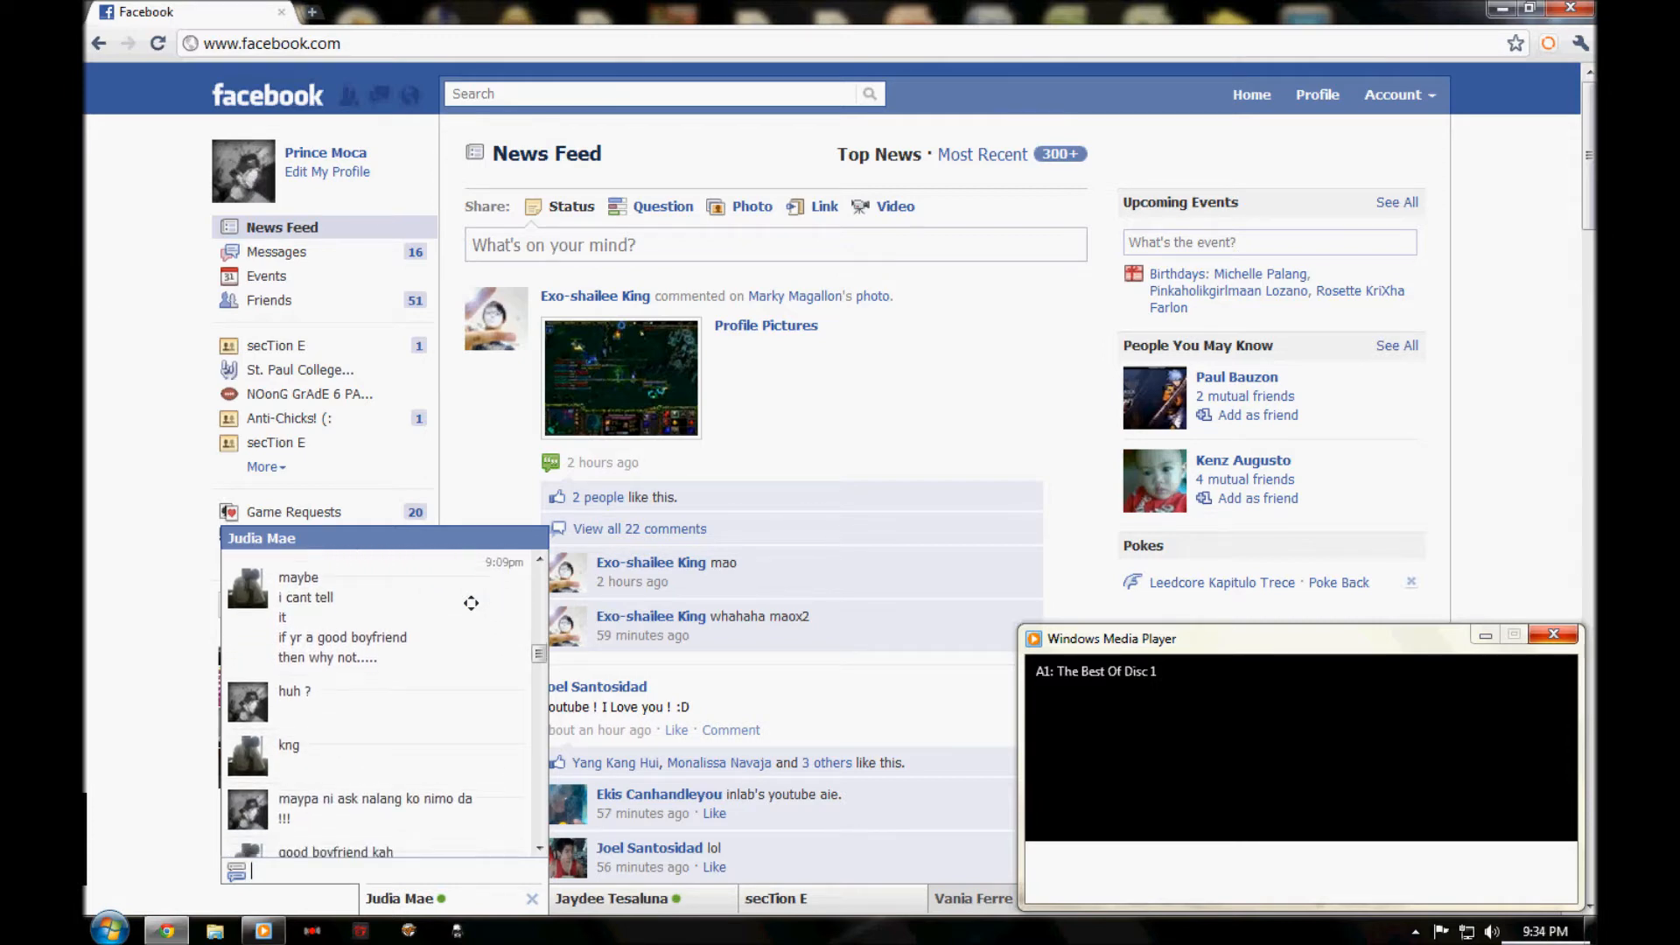
scroll(down, 3)
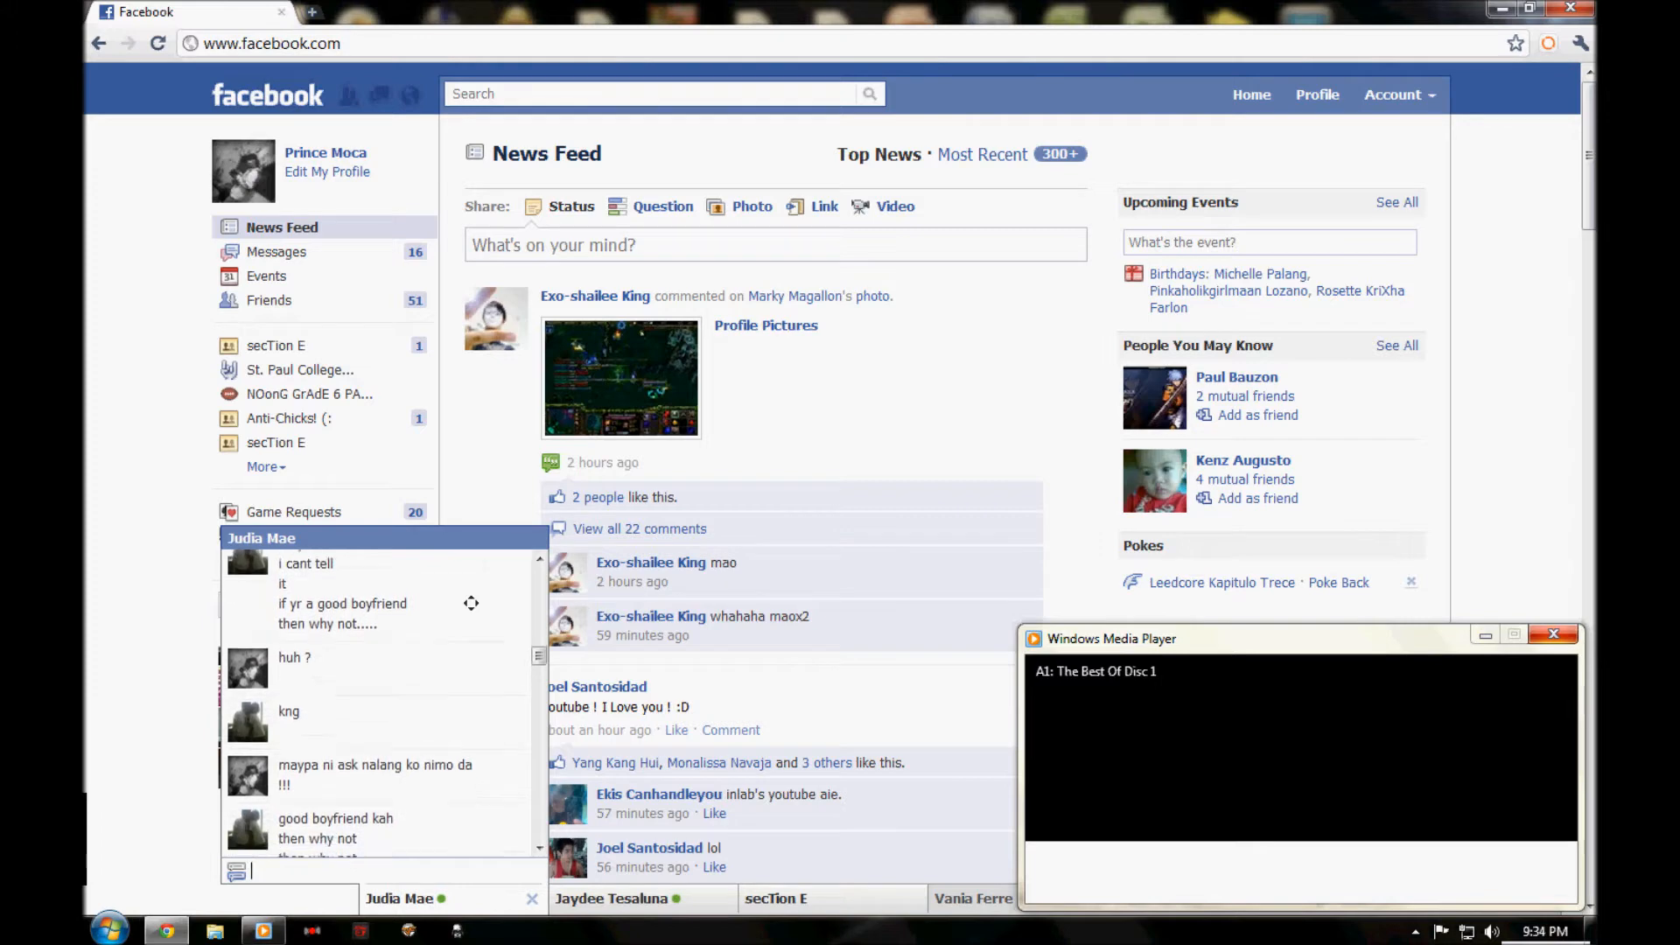
scroll(down, 3)
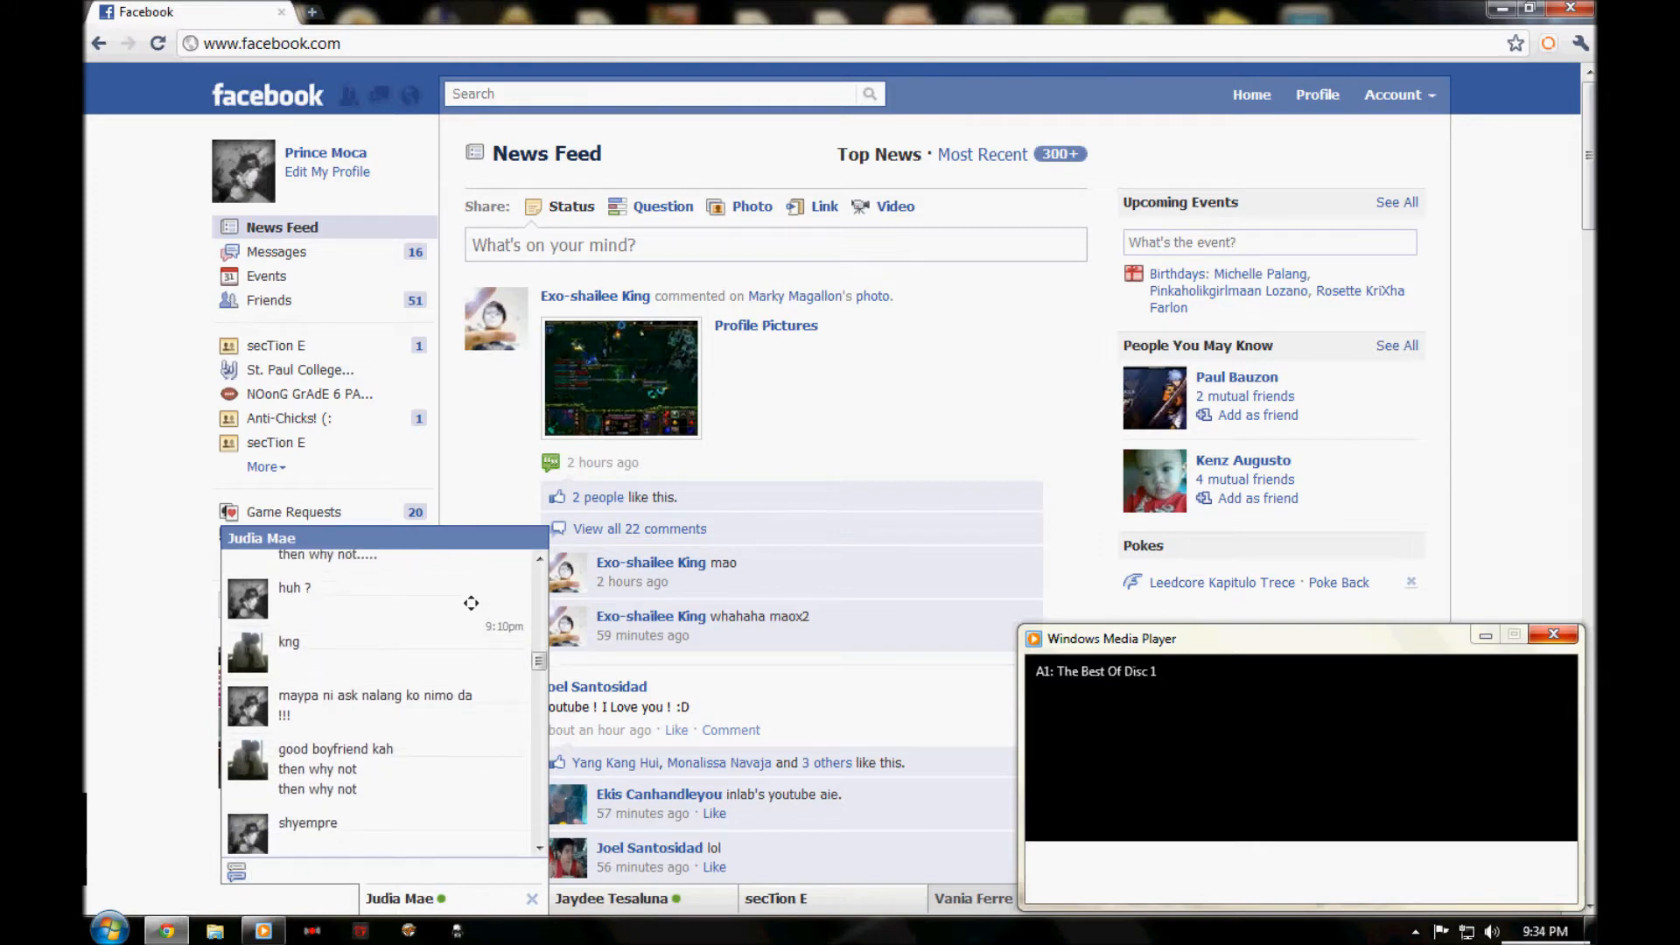
scroll(down, 3)
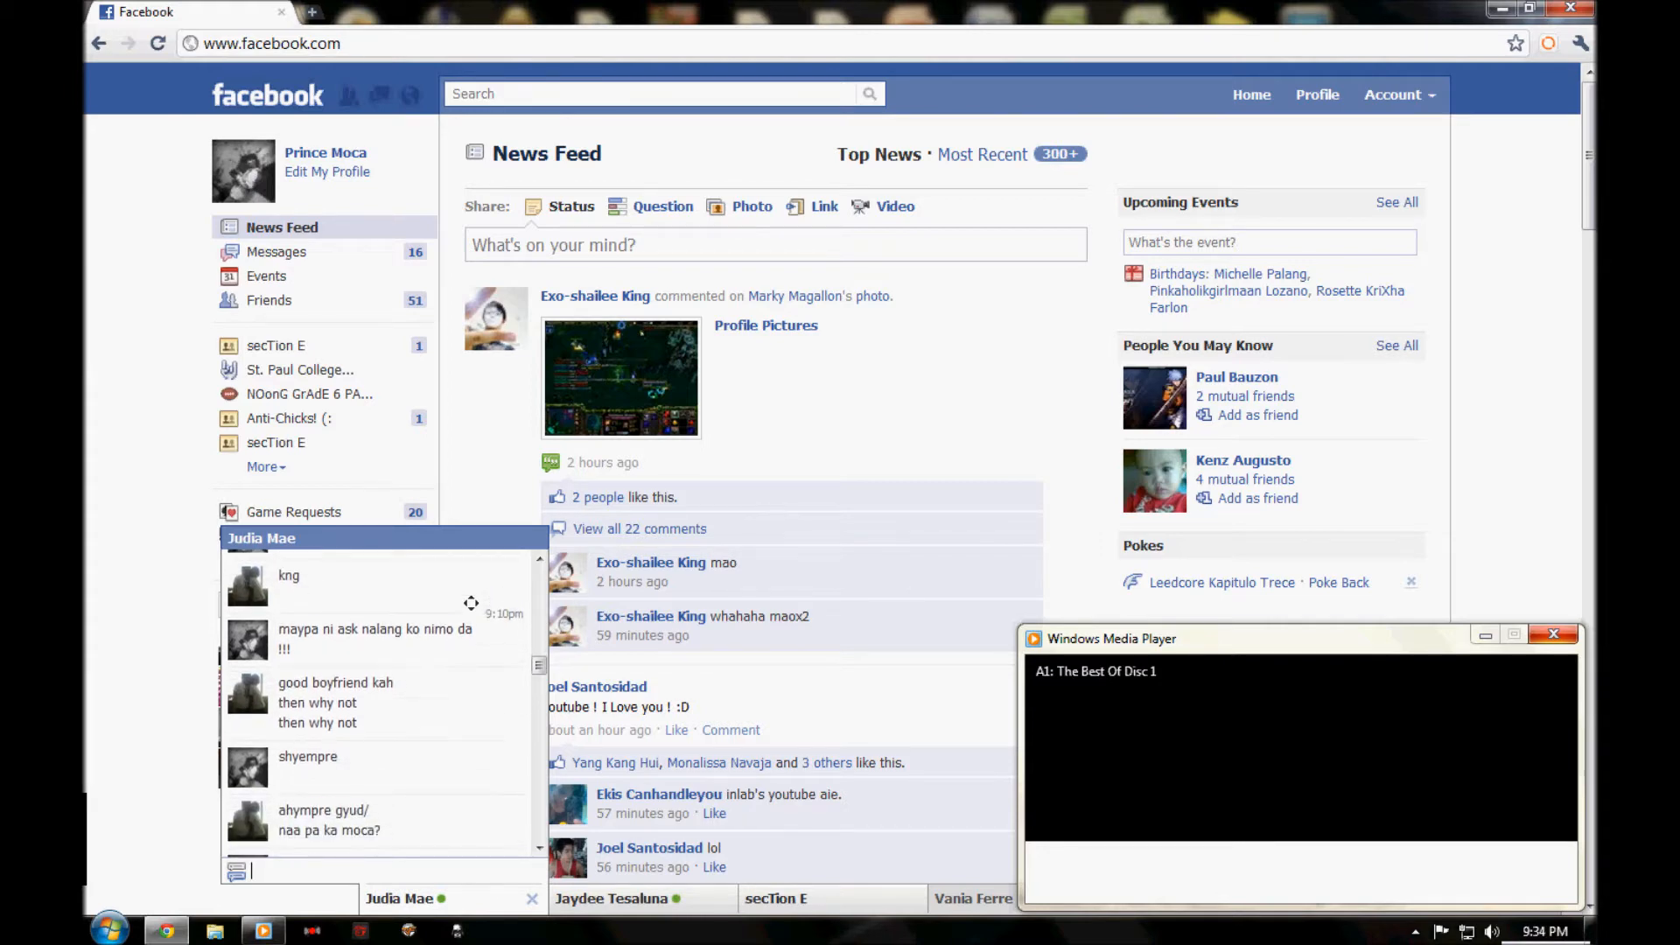
scroll(down, 3)
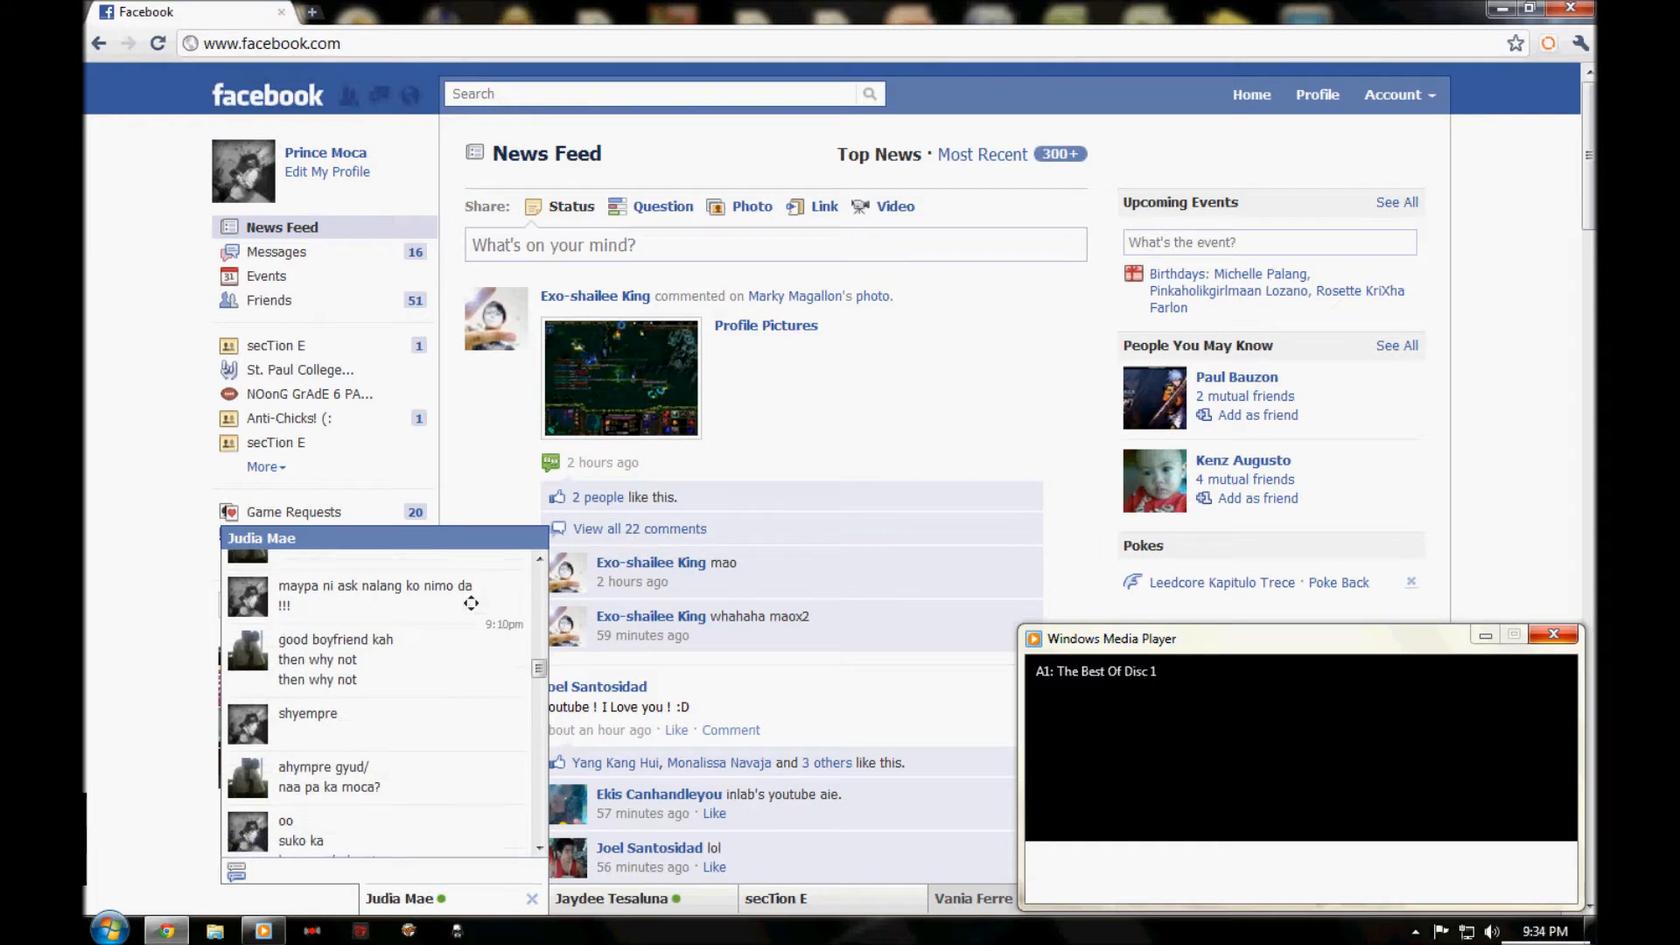
scroll(down, 3)
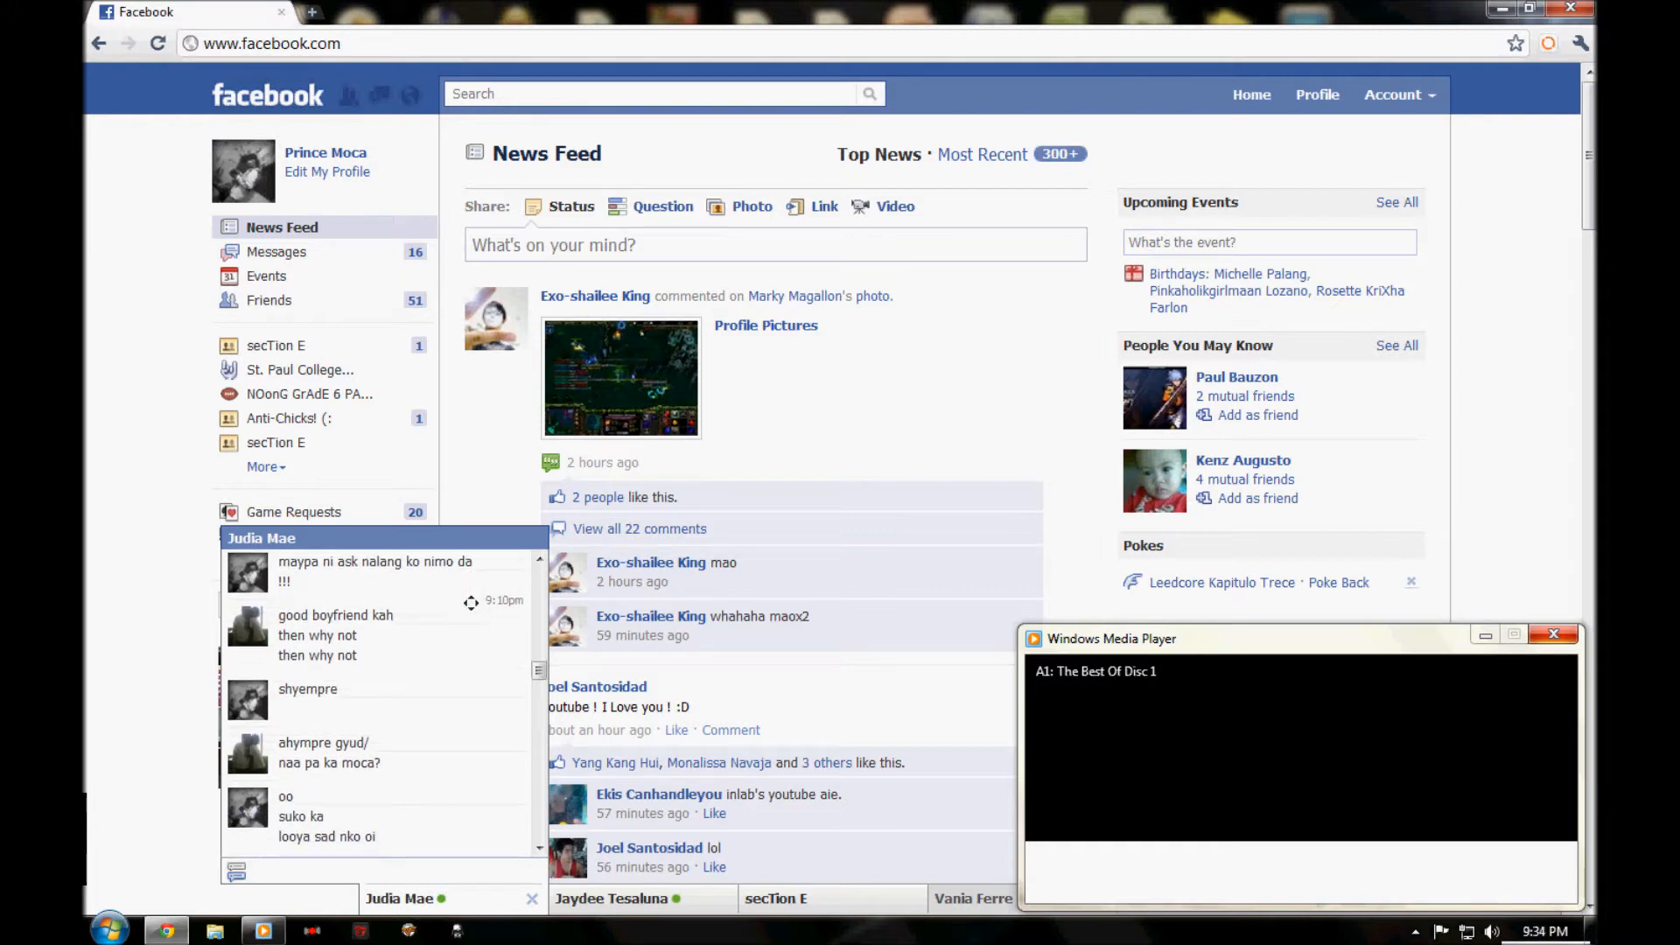
scroll(down, 3)
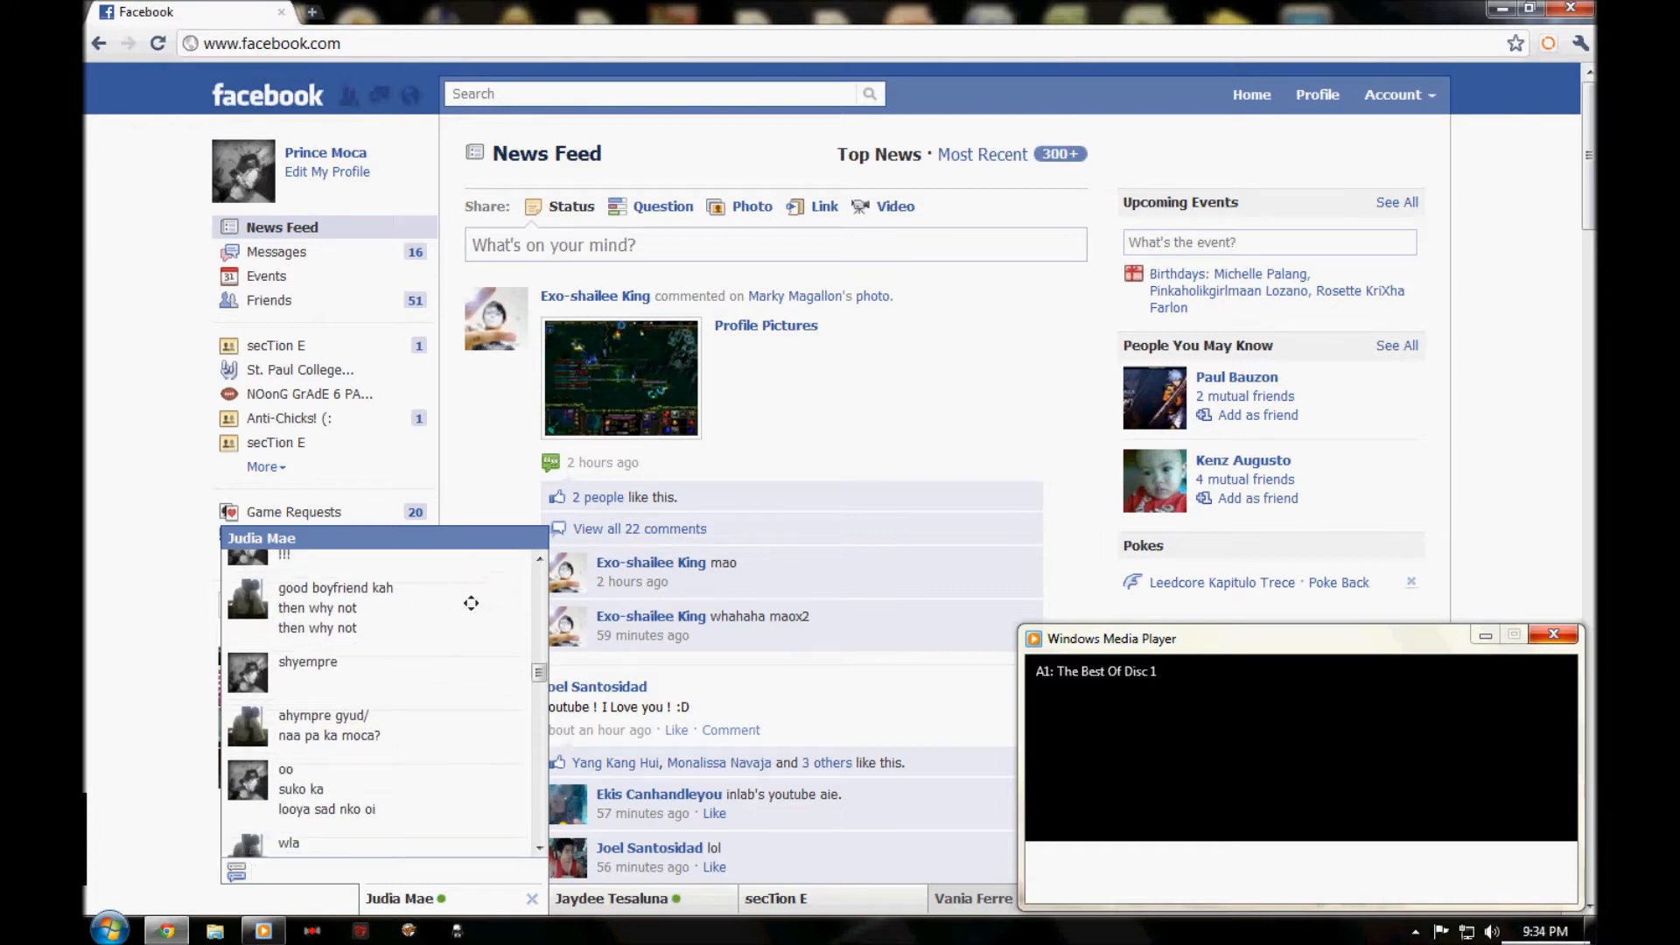
scroll(down, 3)
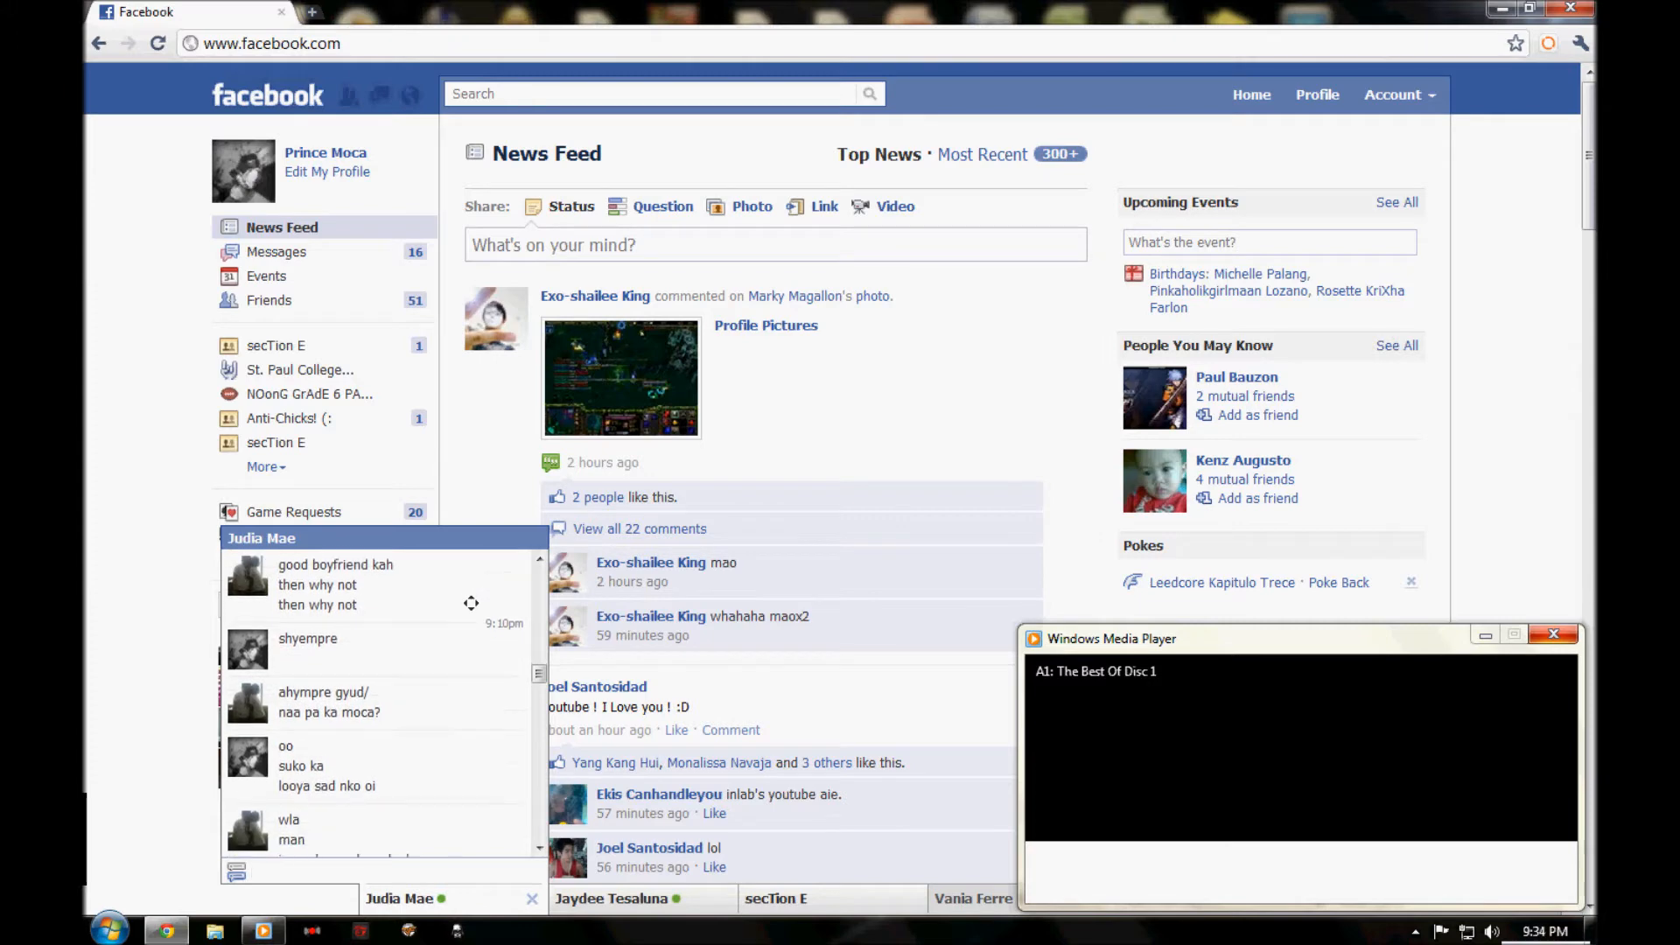
scroll(down, 3)
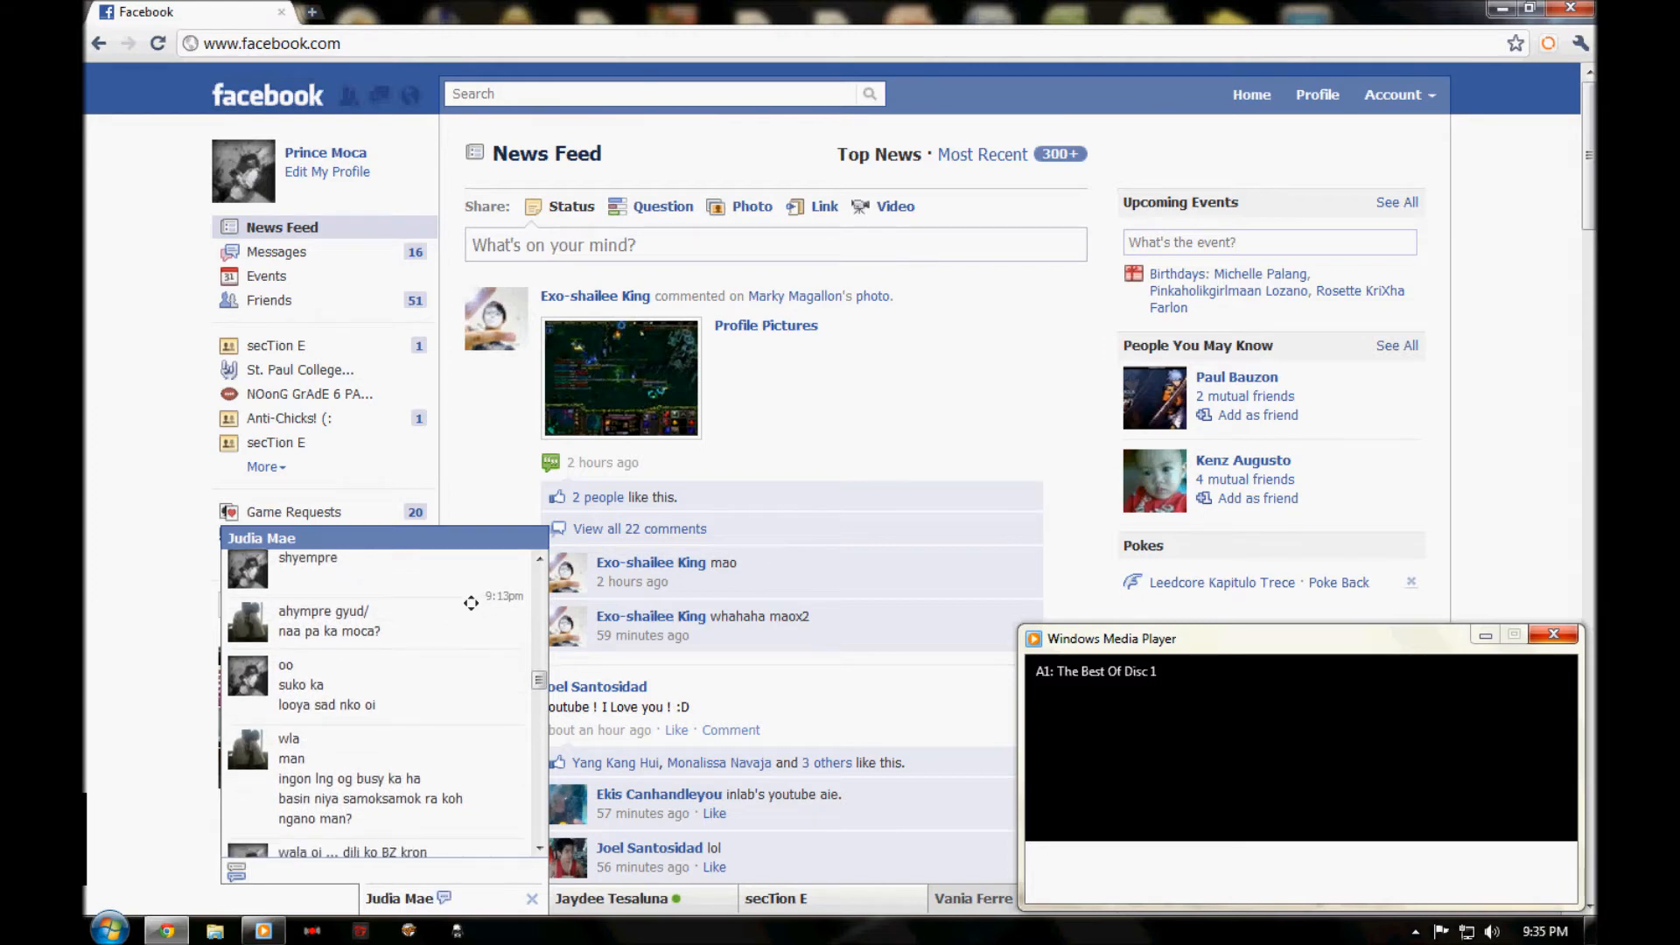
scroll(down, 3)
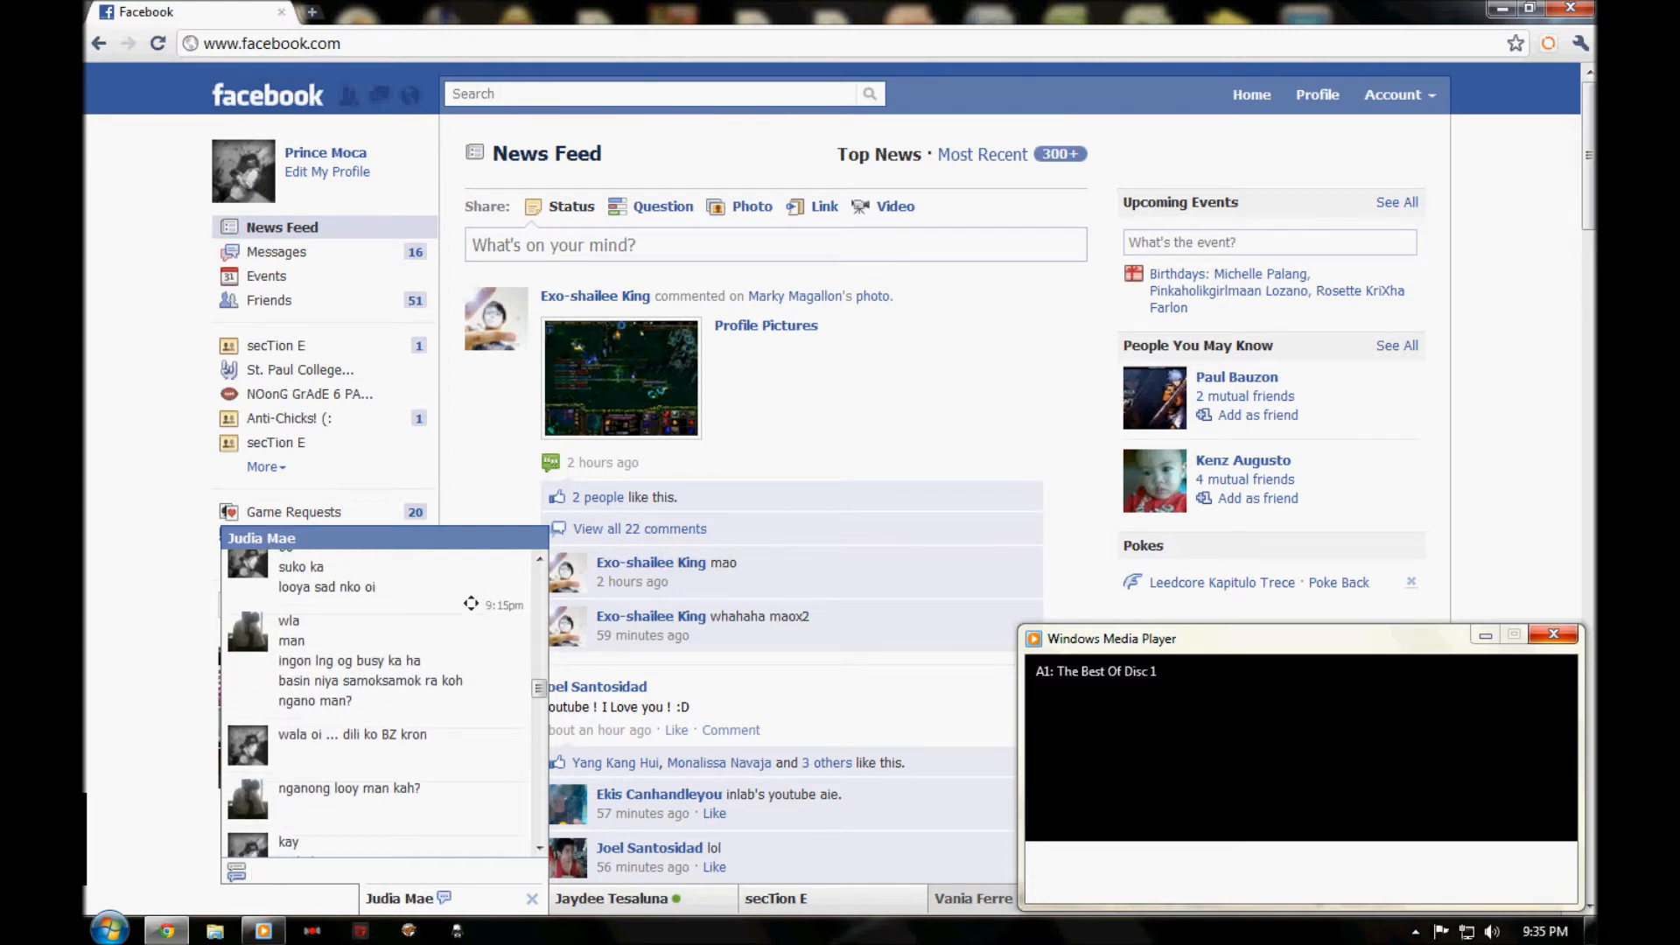
scroll(down, 3)
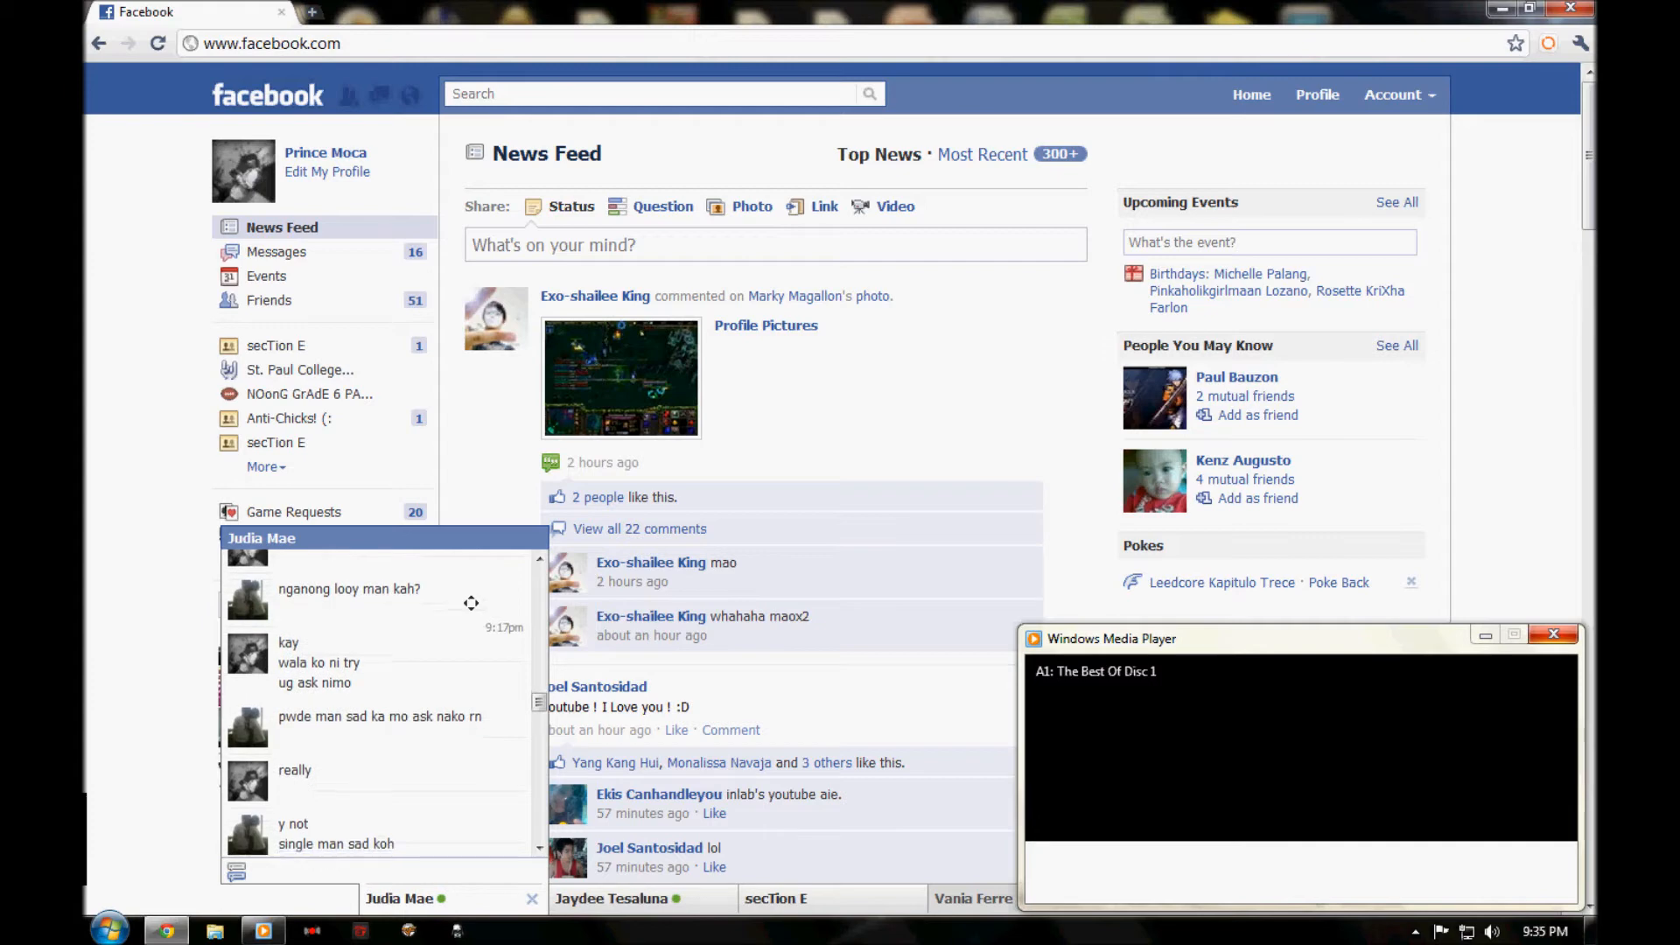
Scroll the conversation down to the 9:29pm messages ending with 'dli oi'.
scroll(down, 3)
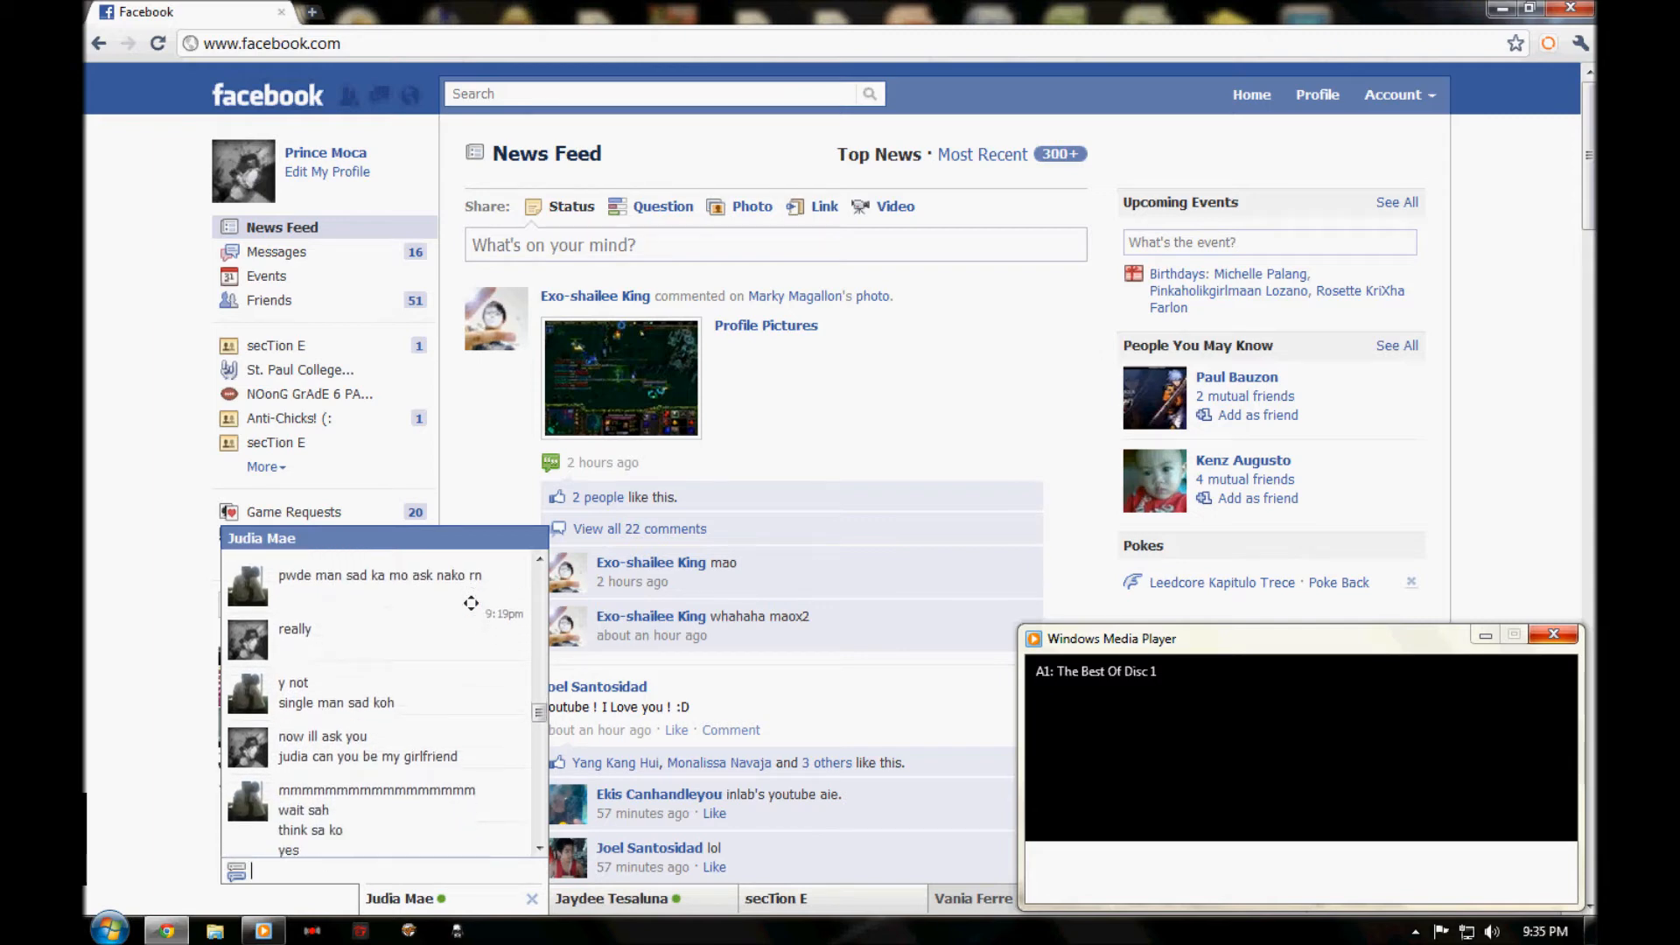
scroll(down, 3)
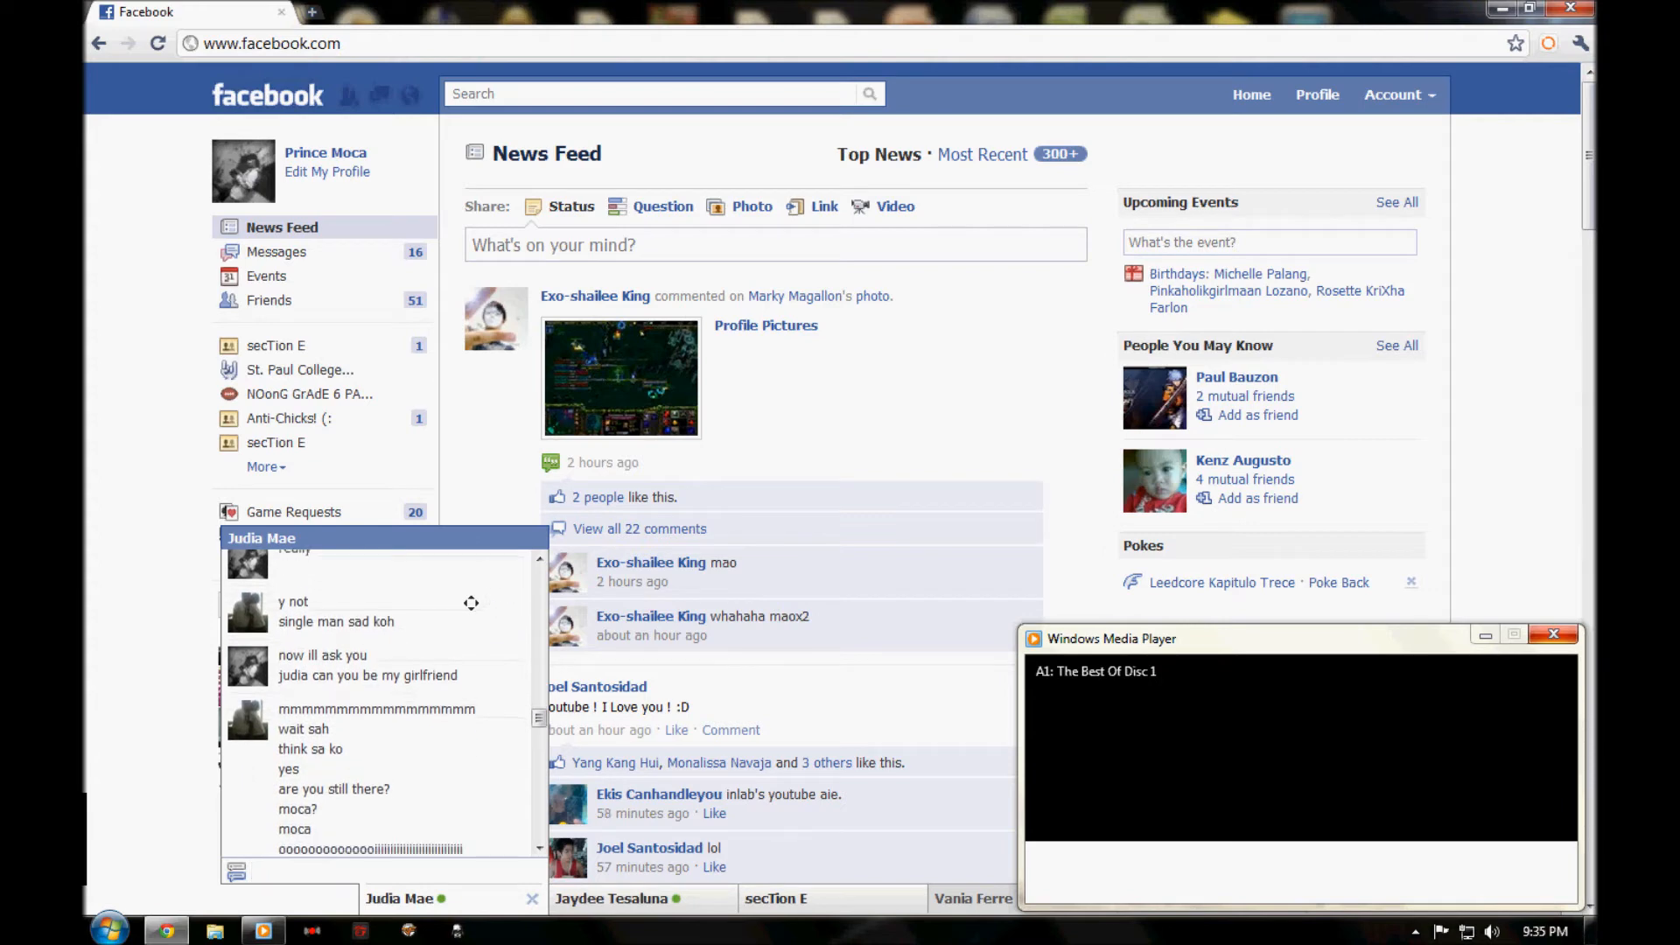
scroll(down, 3)
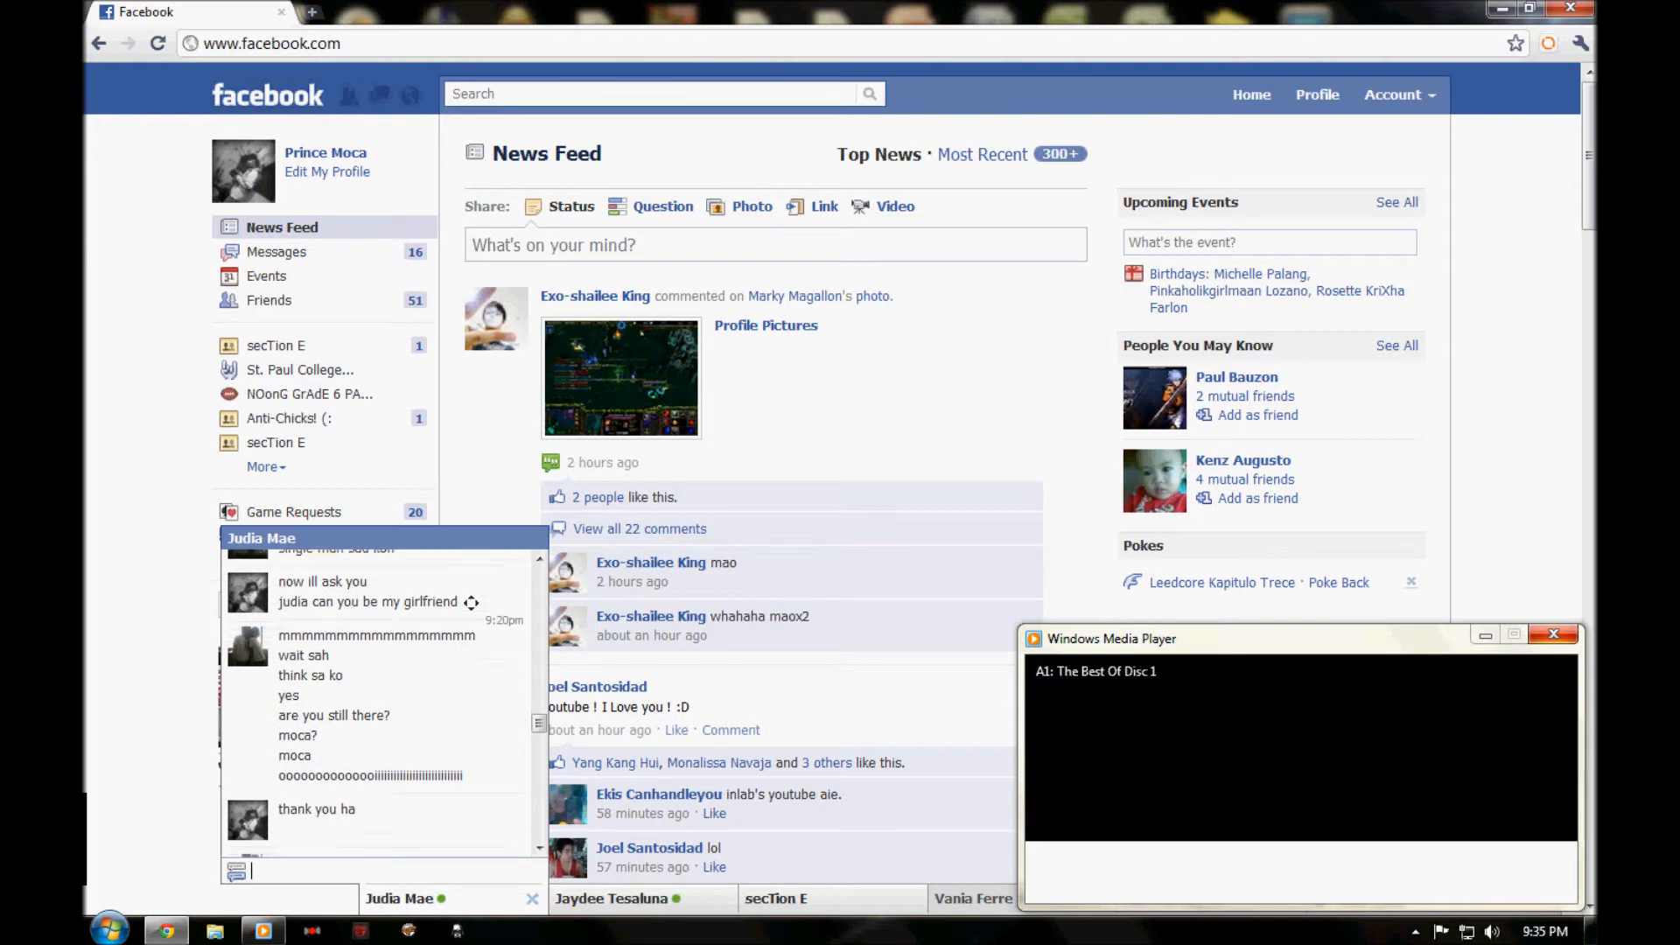
scroll(down, 3)
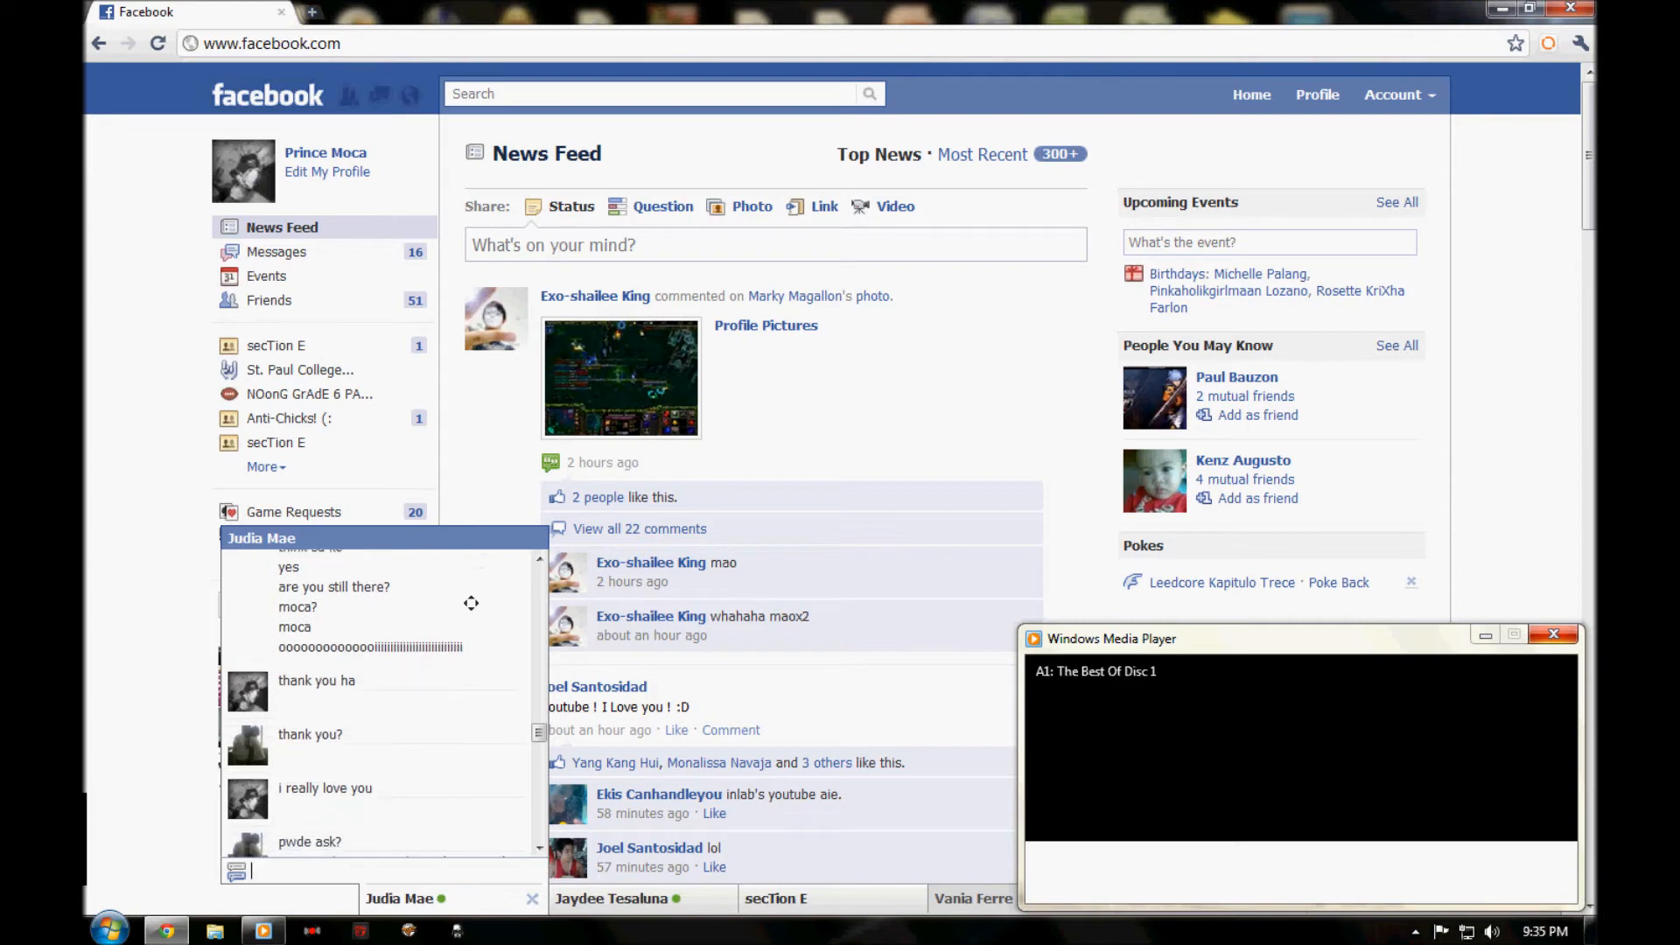
scroll(down, 3)
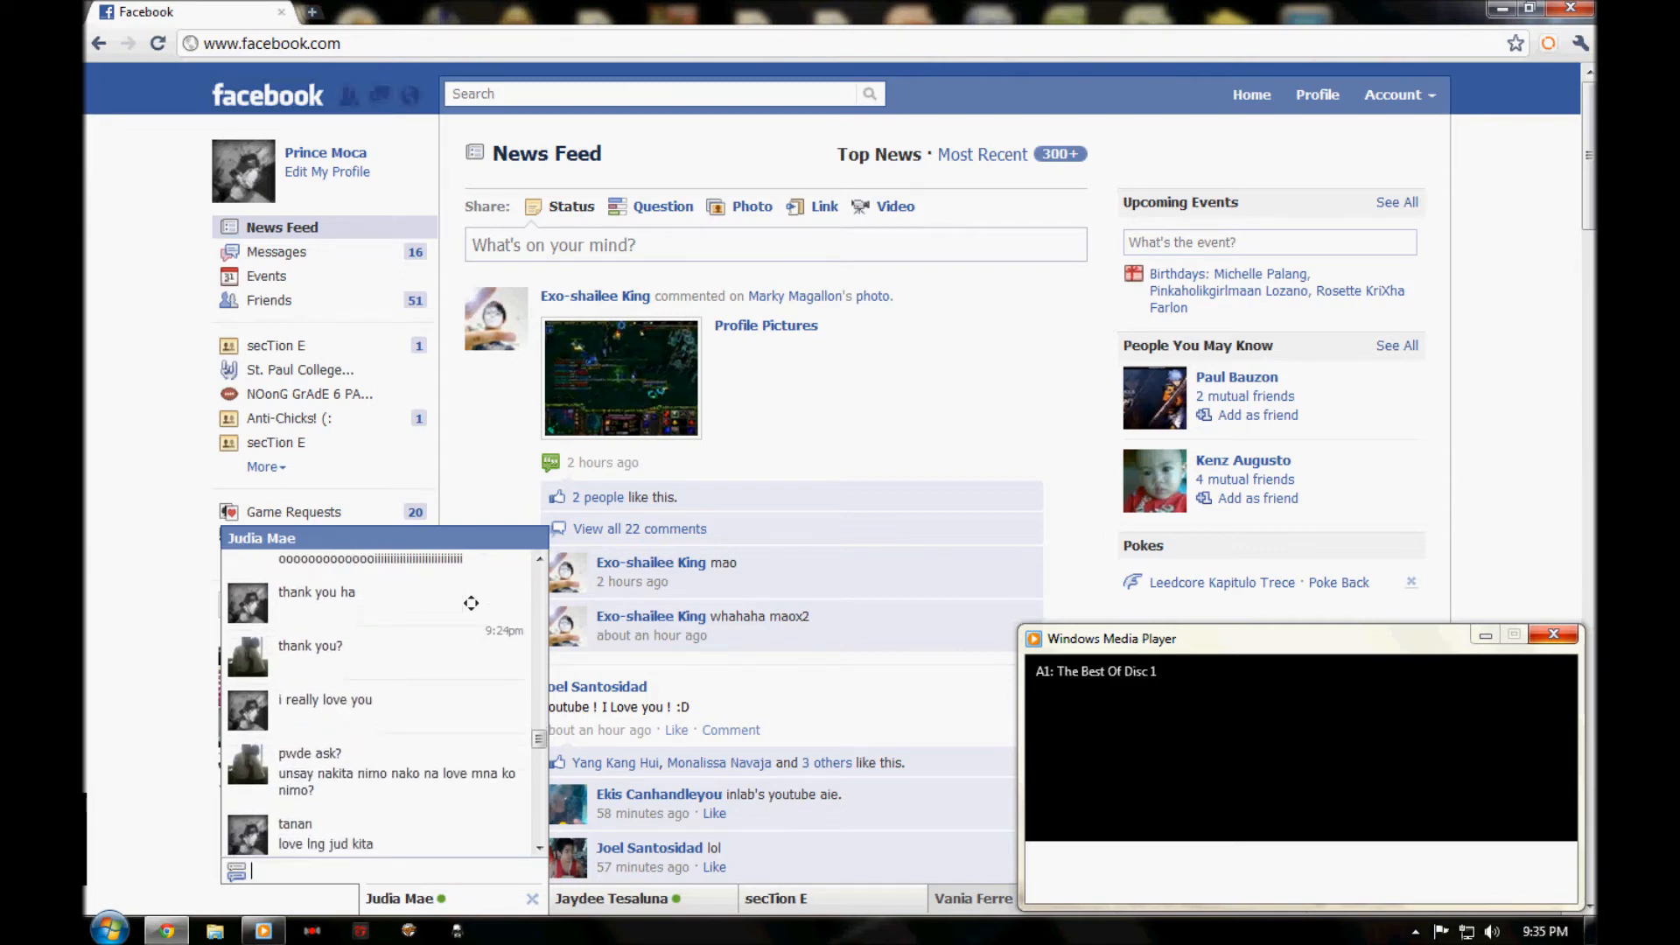
scroll(down, 3)
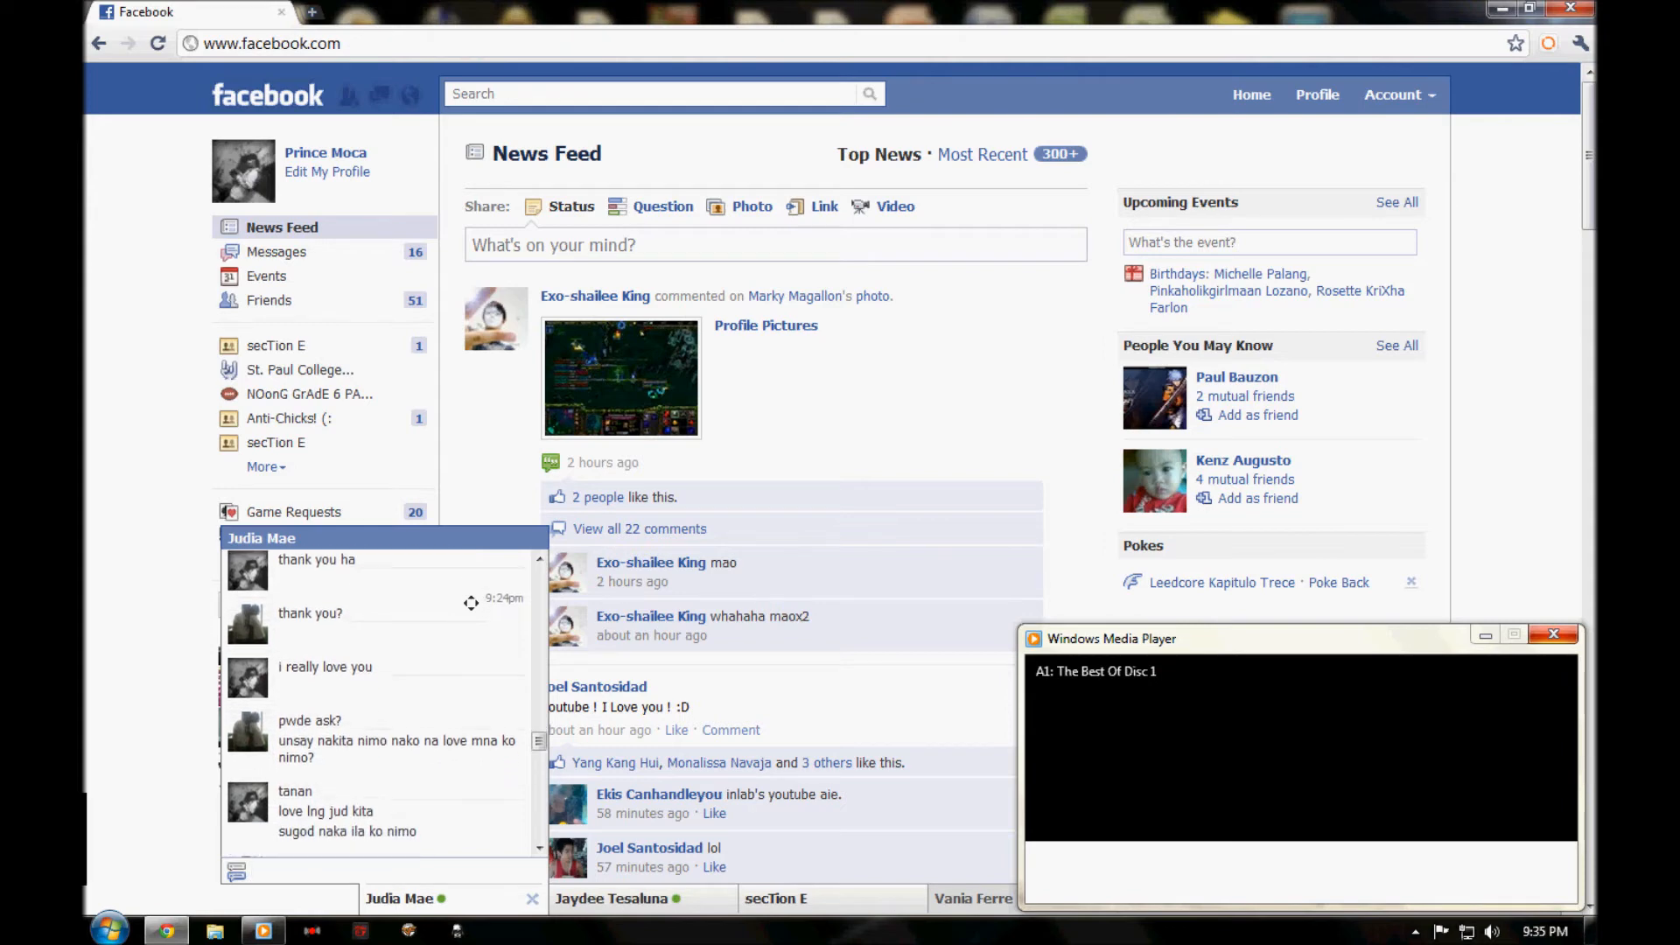
scroll(down, 3)
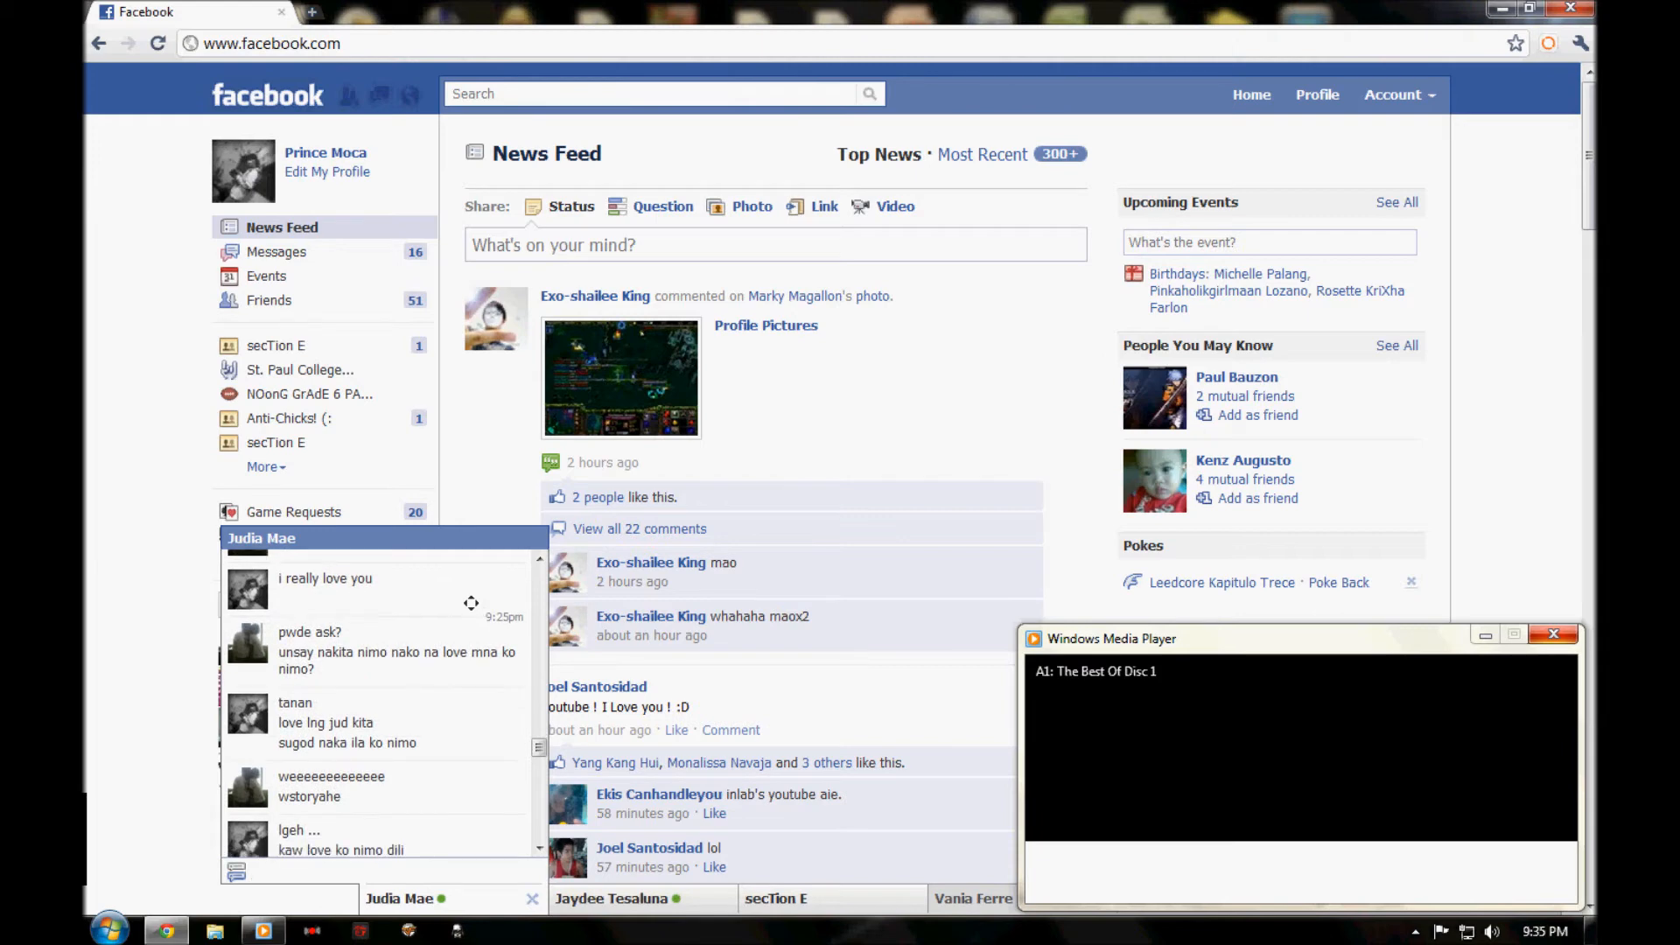
scroll(down, 3)
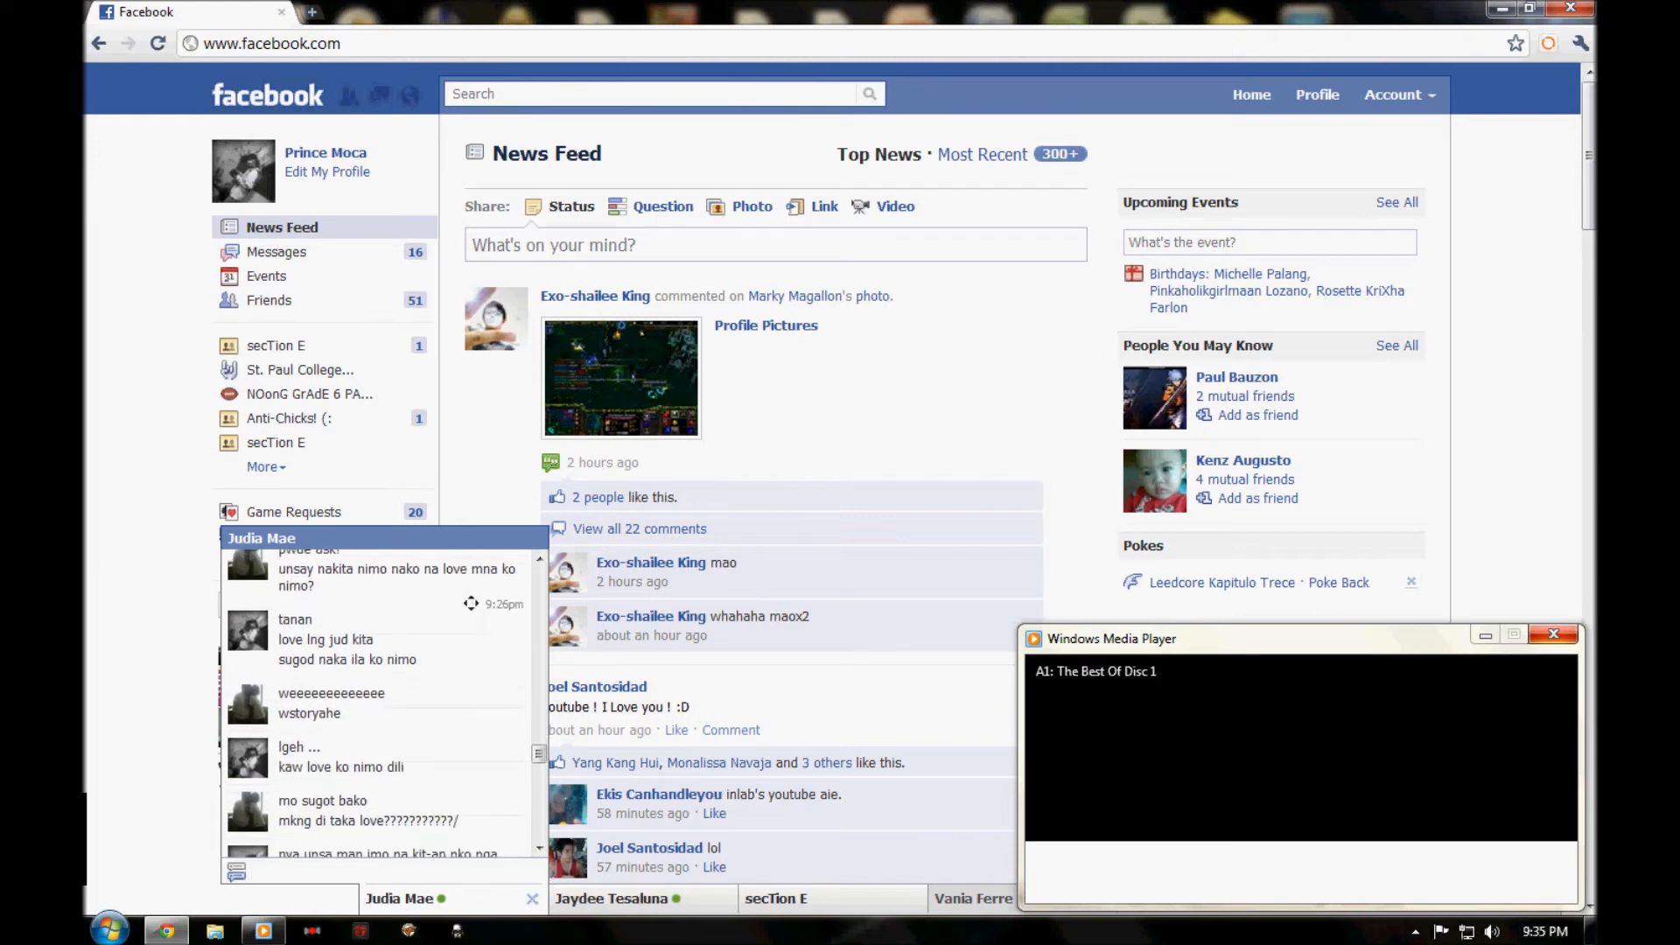
scroll(down, 3)
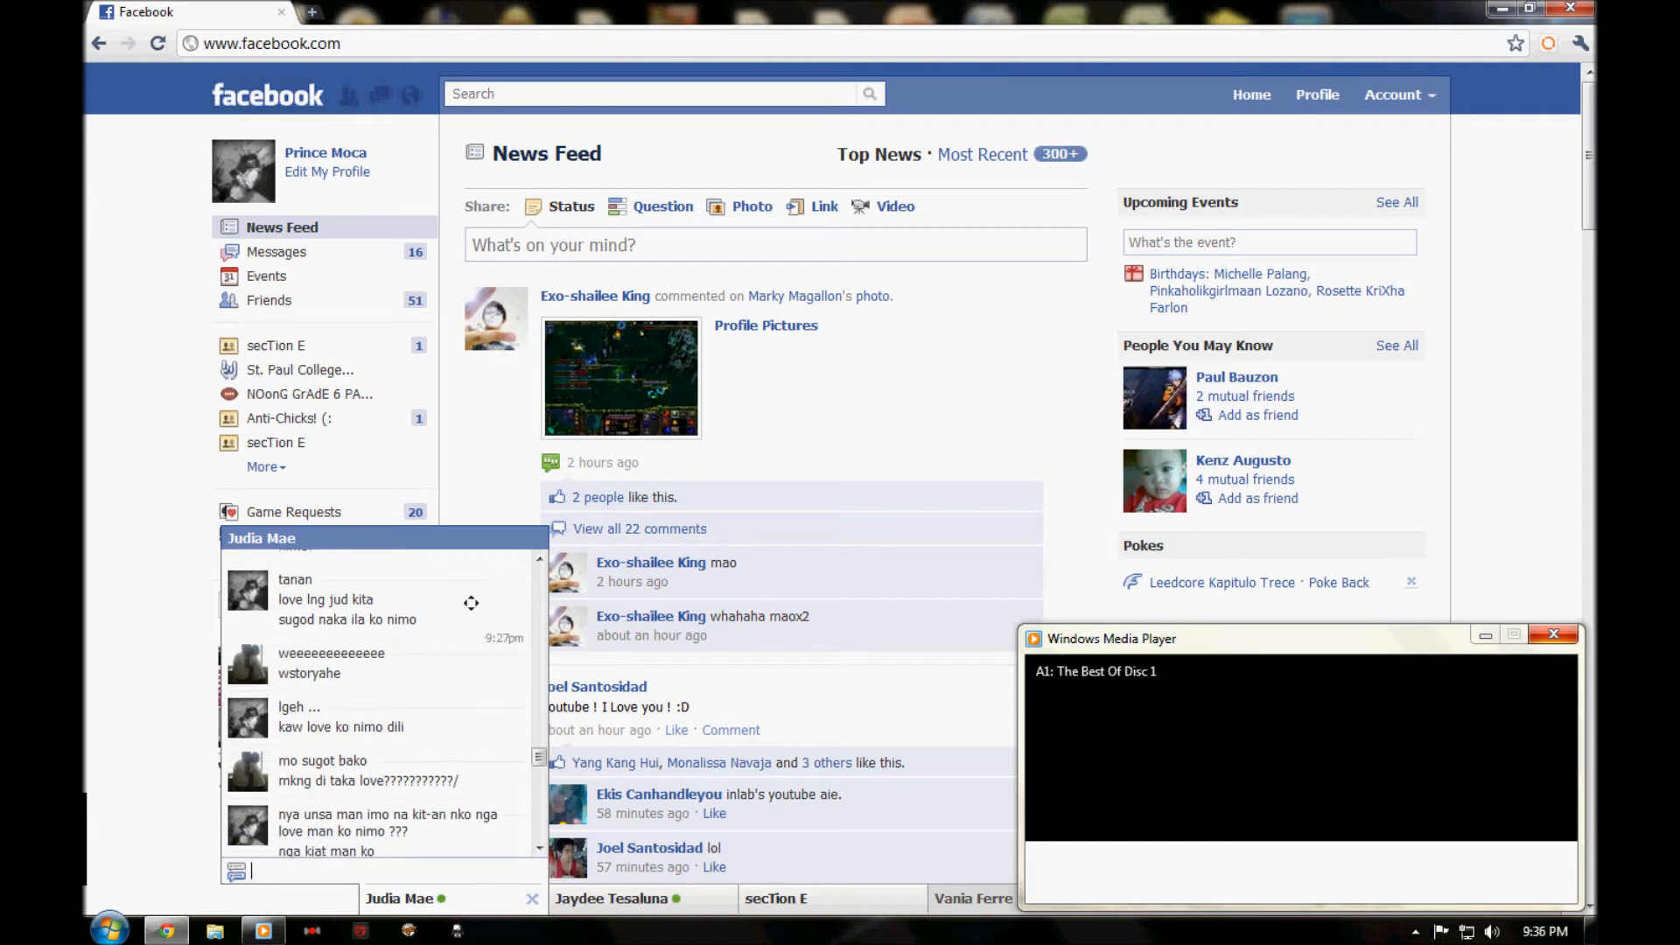
scroll(down, 3)
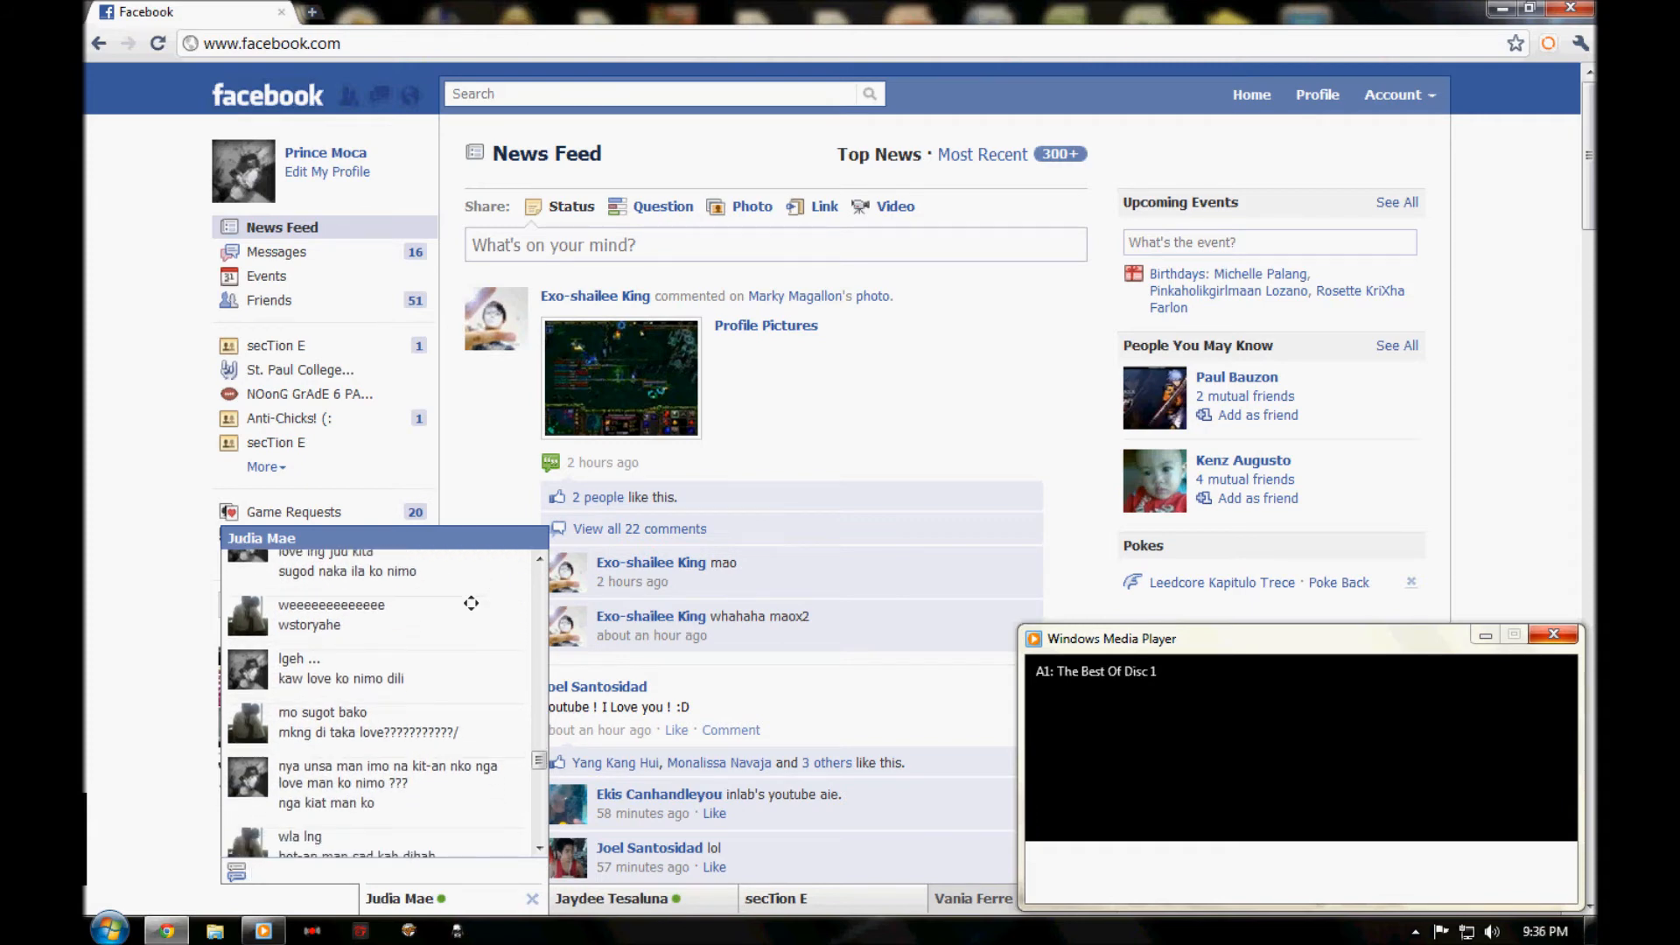
scroll(down, 3)
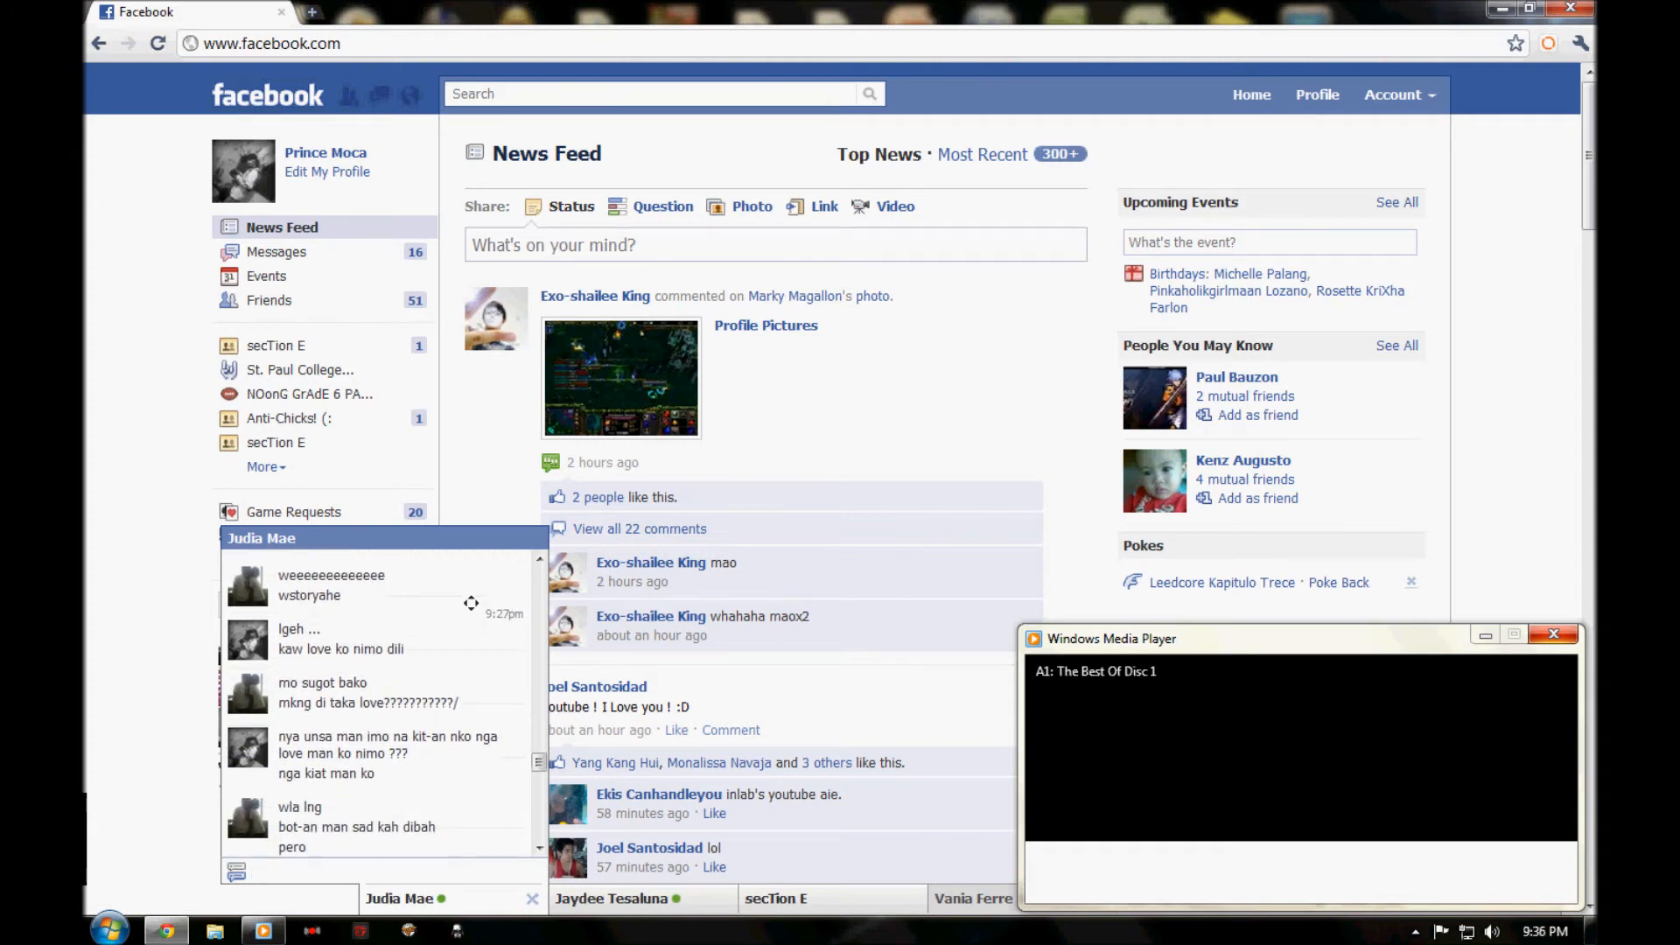
scroll(down, 3)
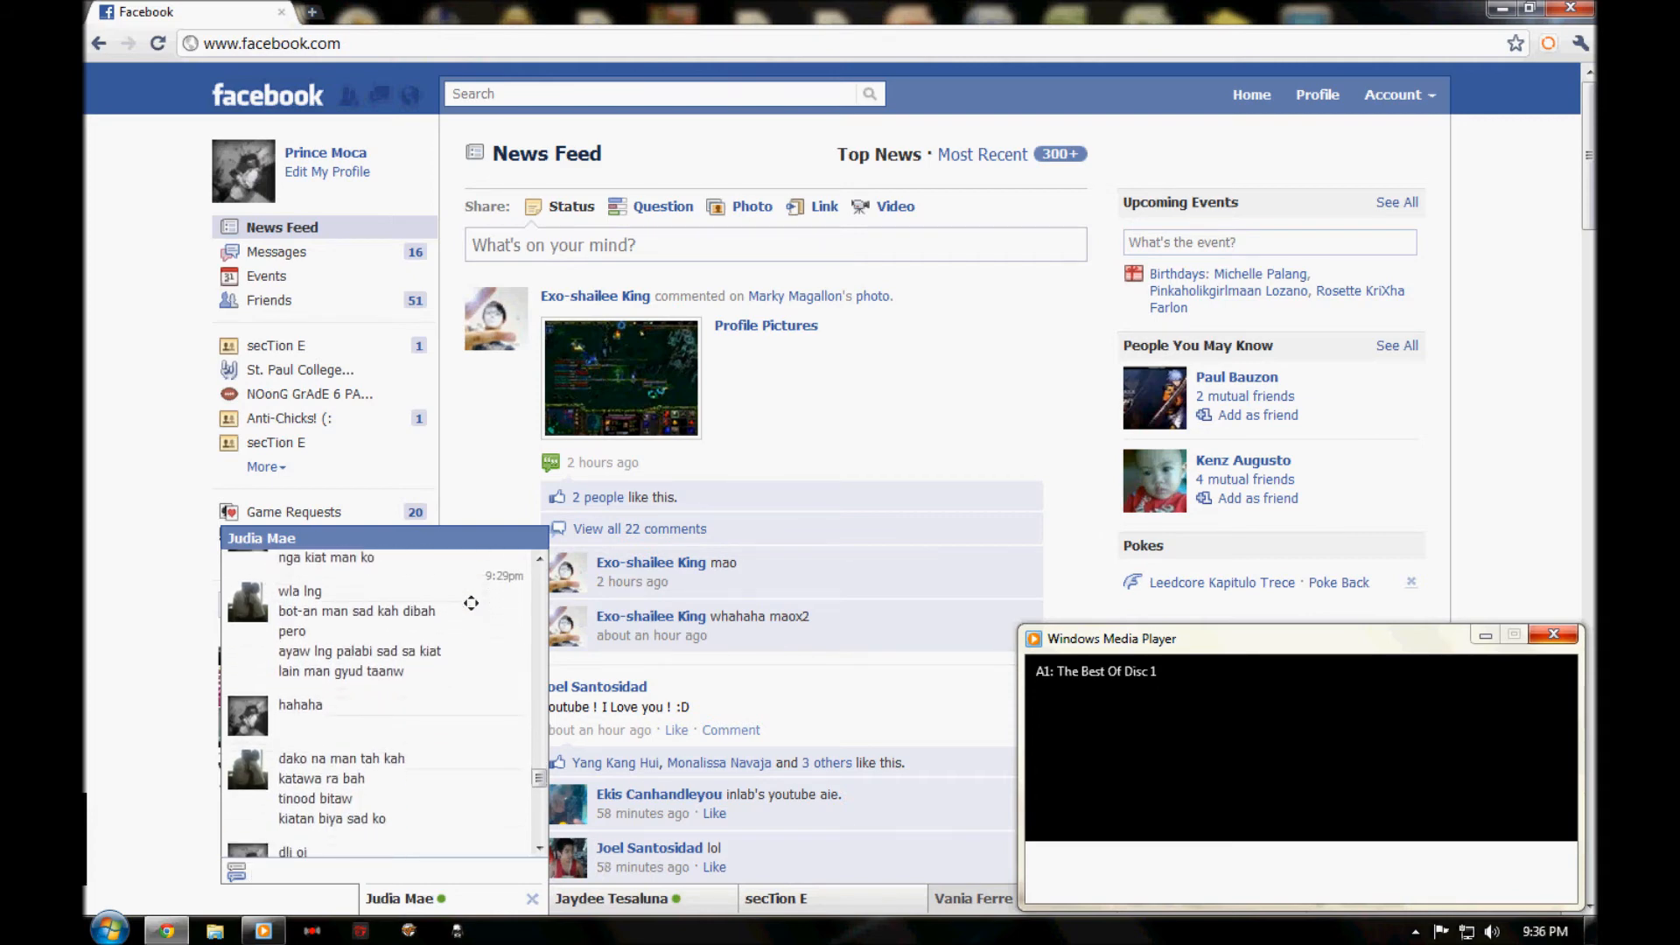
Scroll to the bottom of the chat, reaching the 9:31pm 'laina gud oi' reply.
scroll(down, 3)
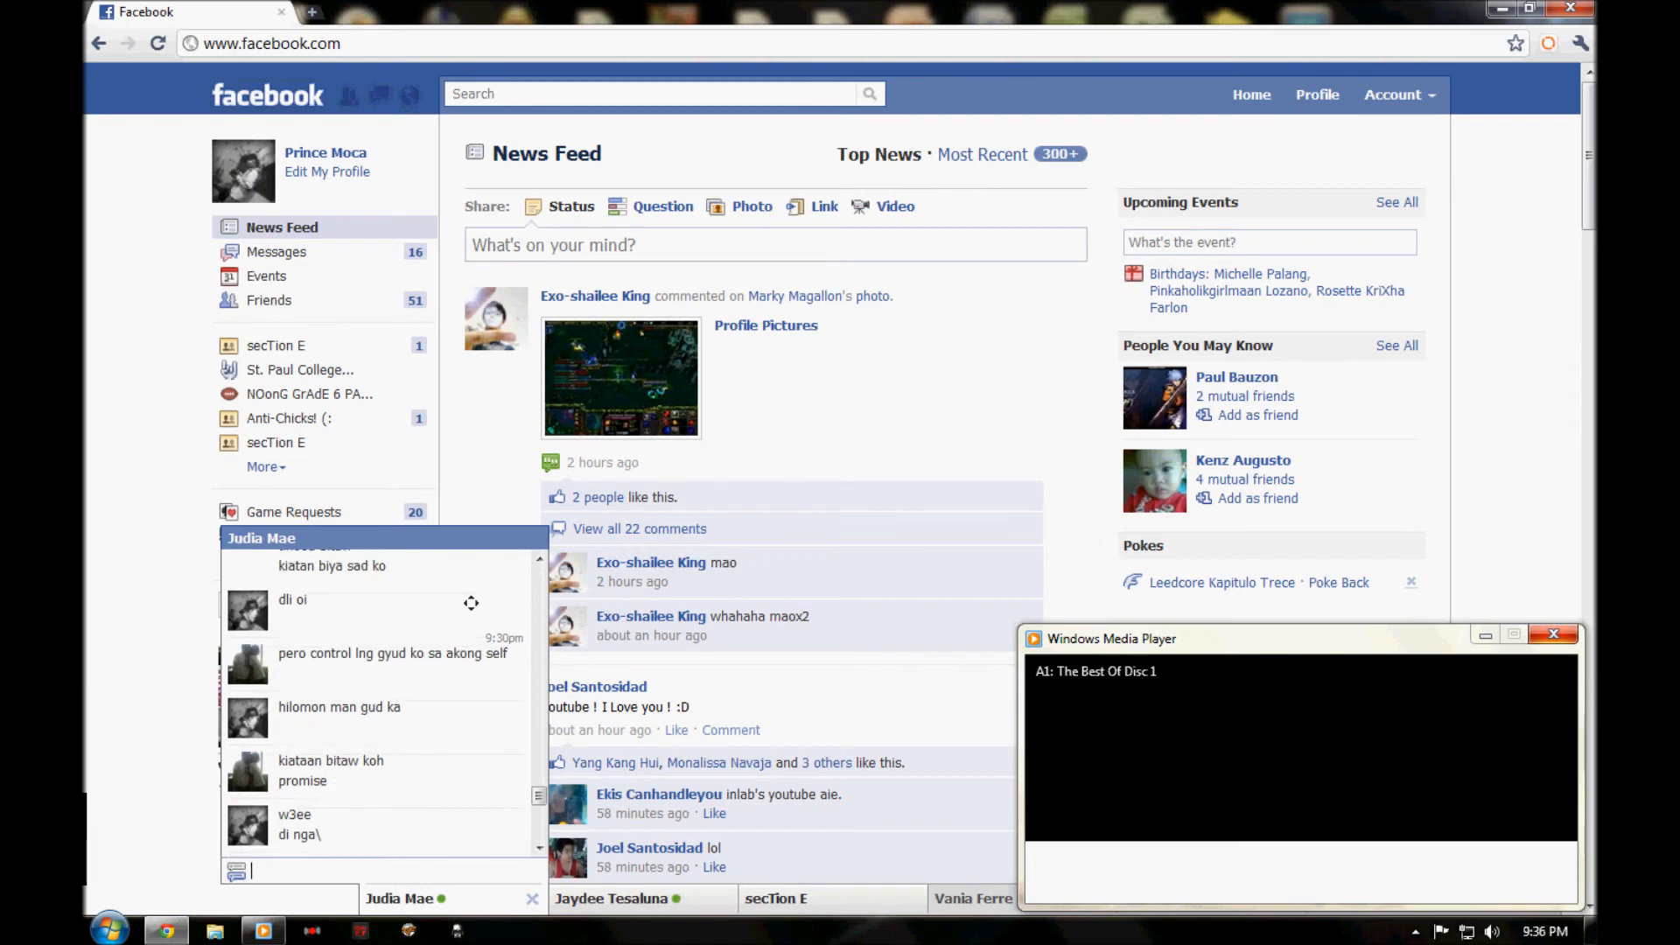
scroll(down, 3)
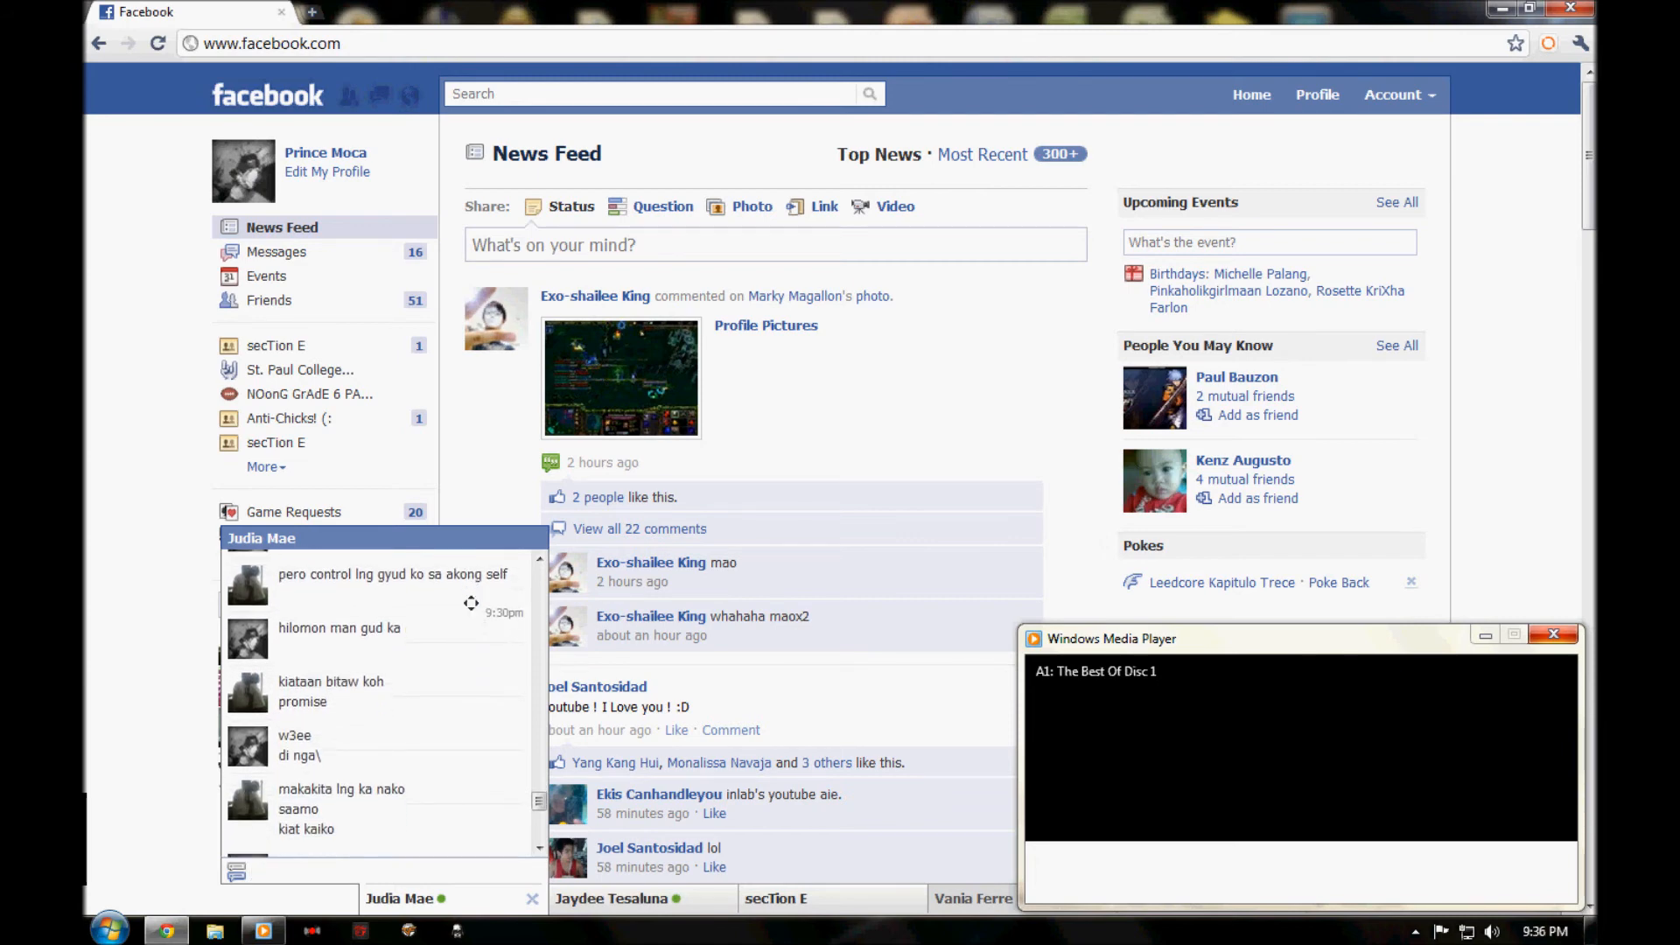
scroll(down, 3)
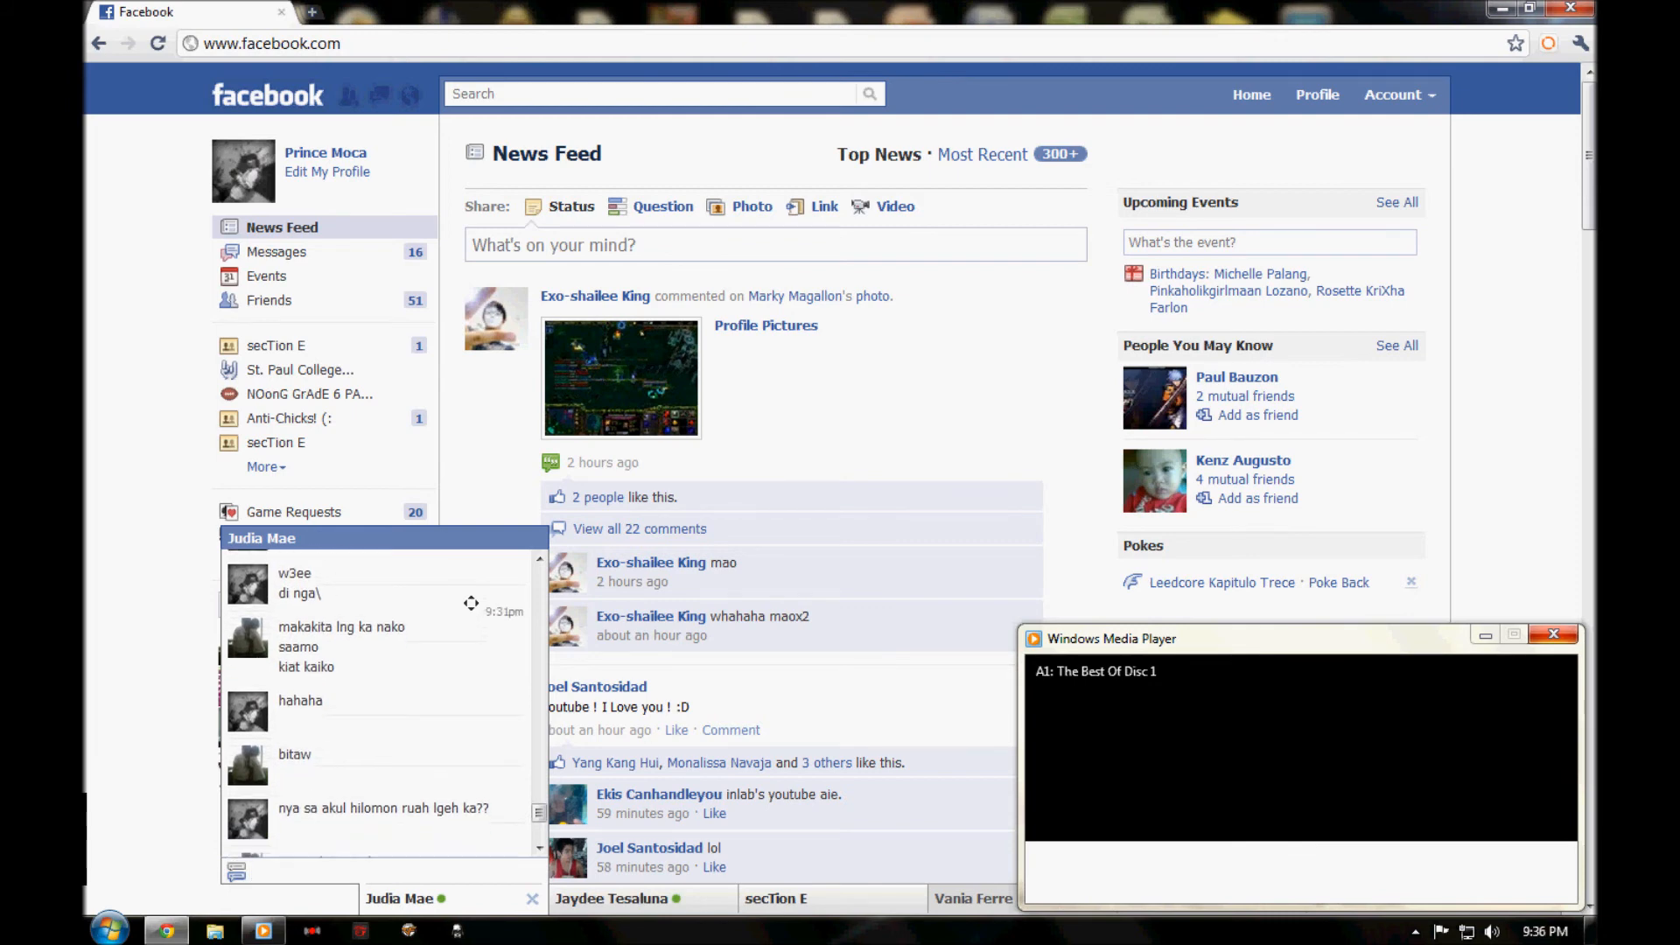
scroll(down, 3)
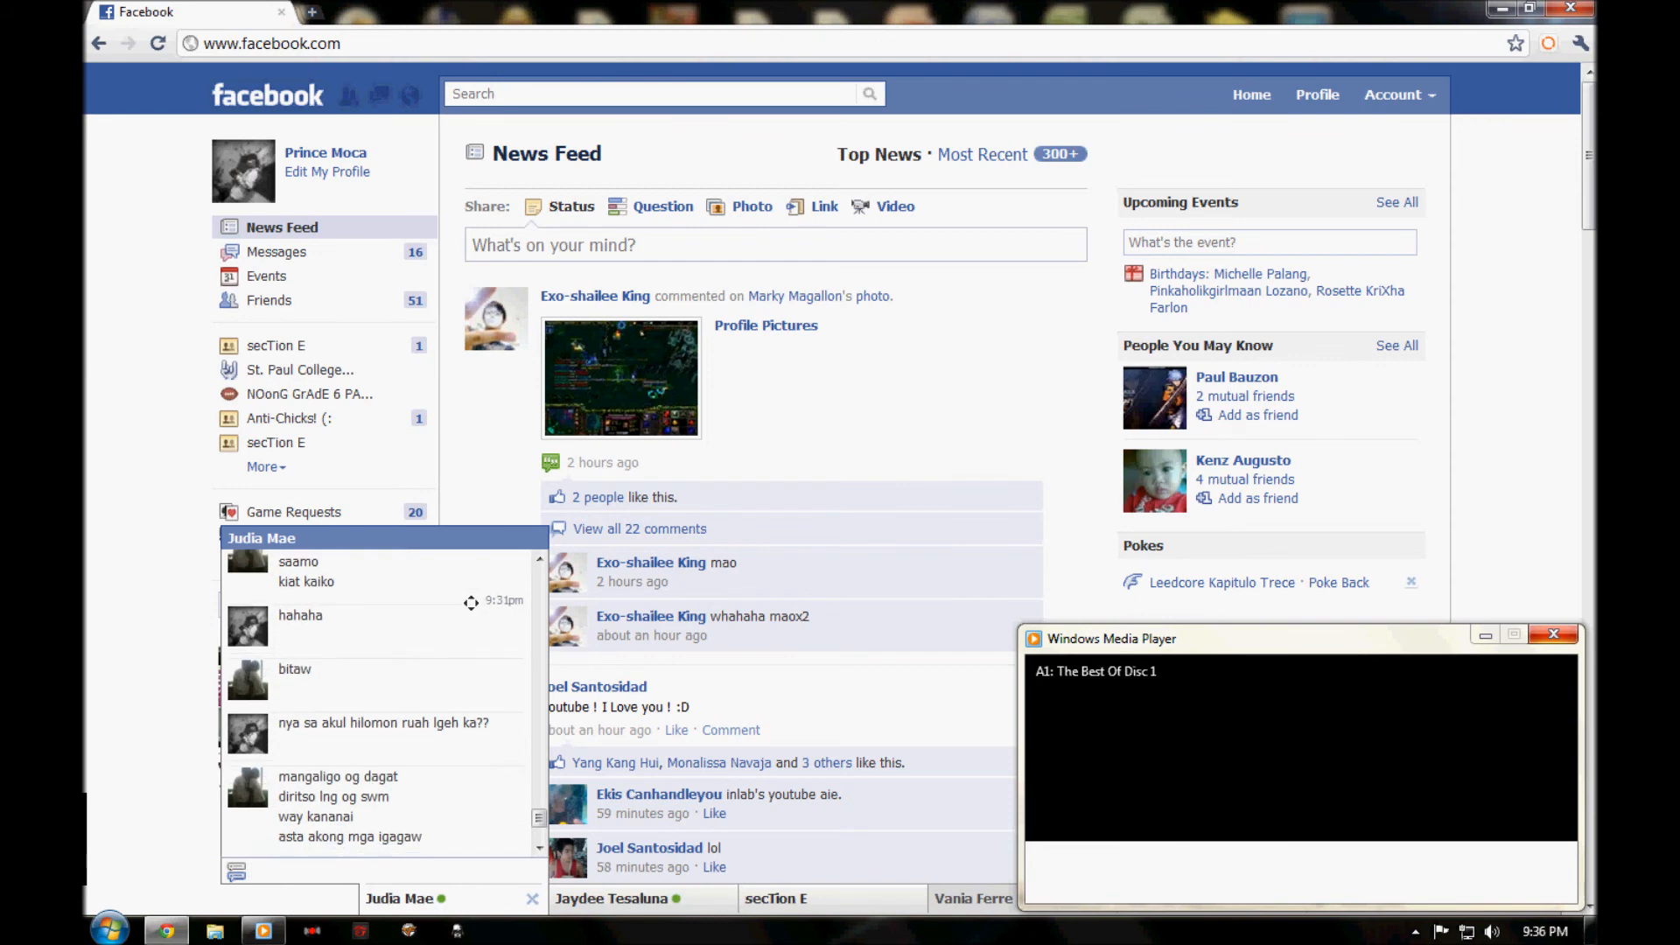
scroll(down, 3)
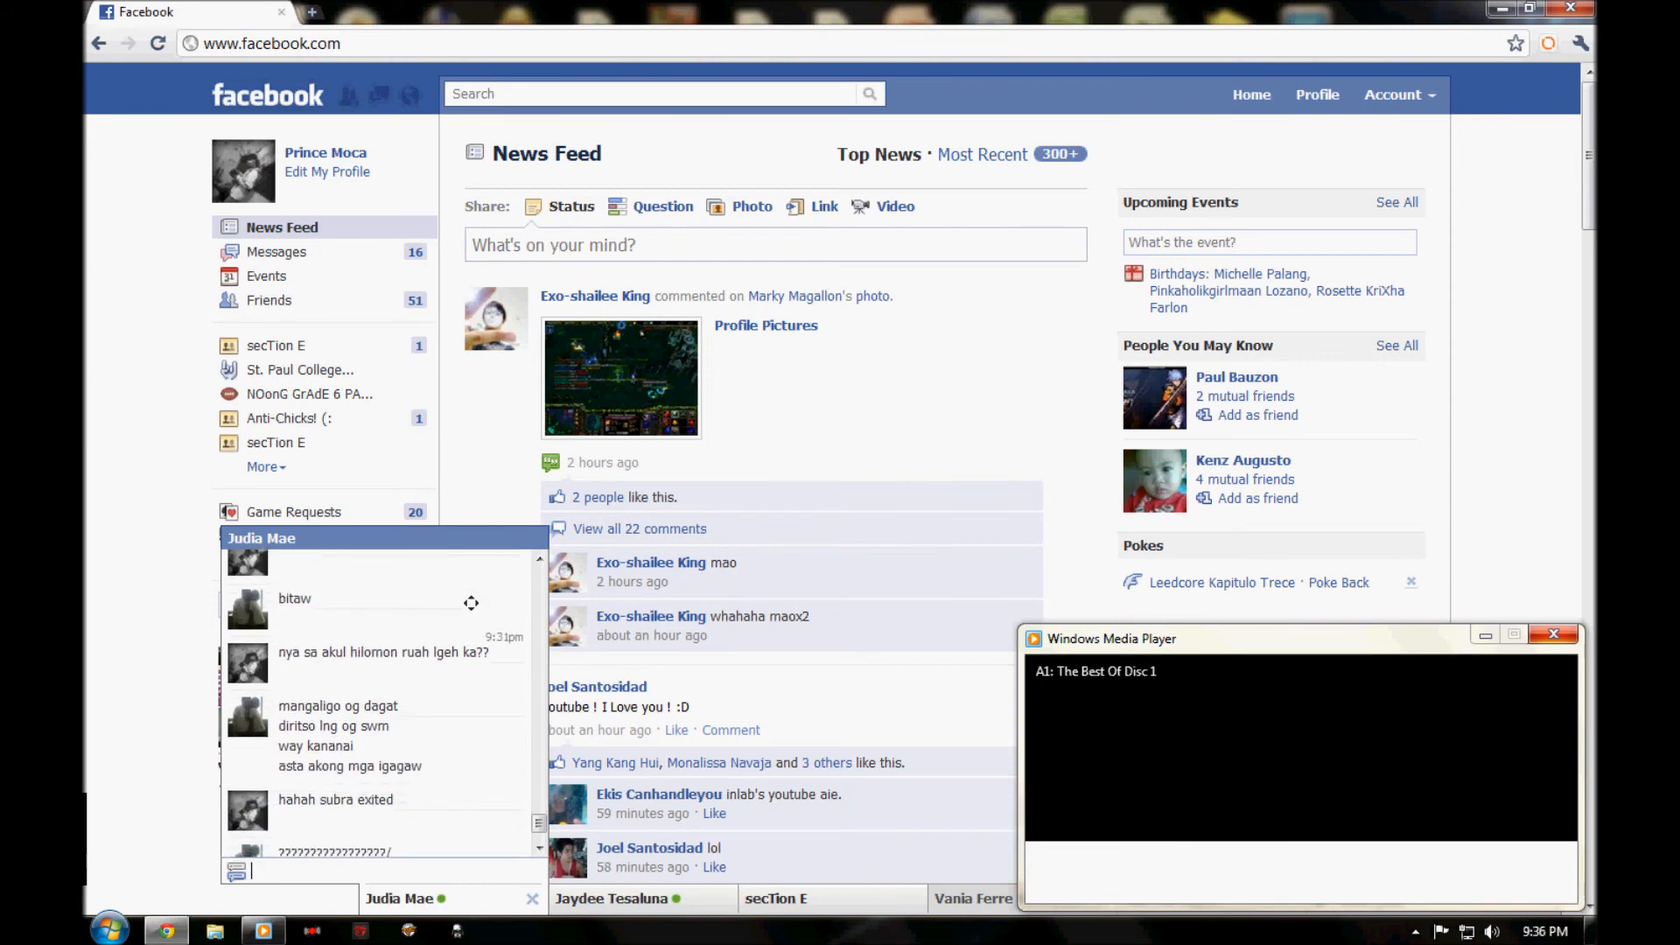
scroll(down, 3)
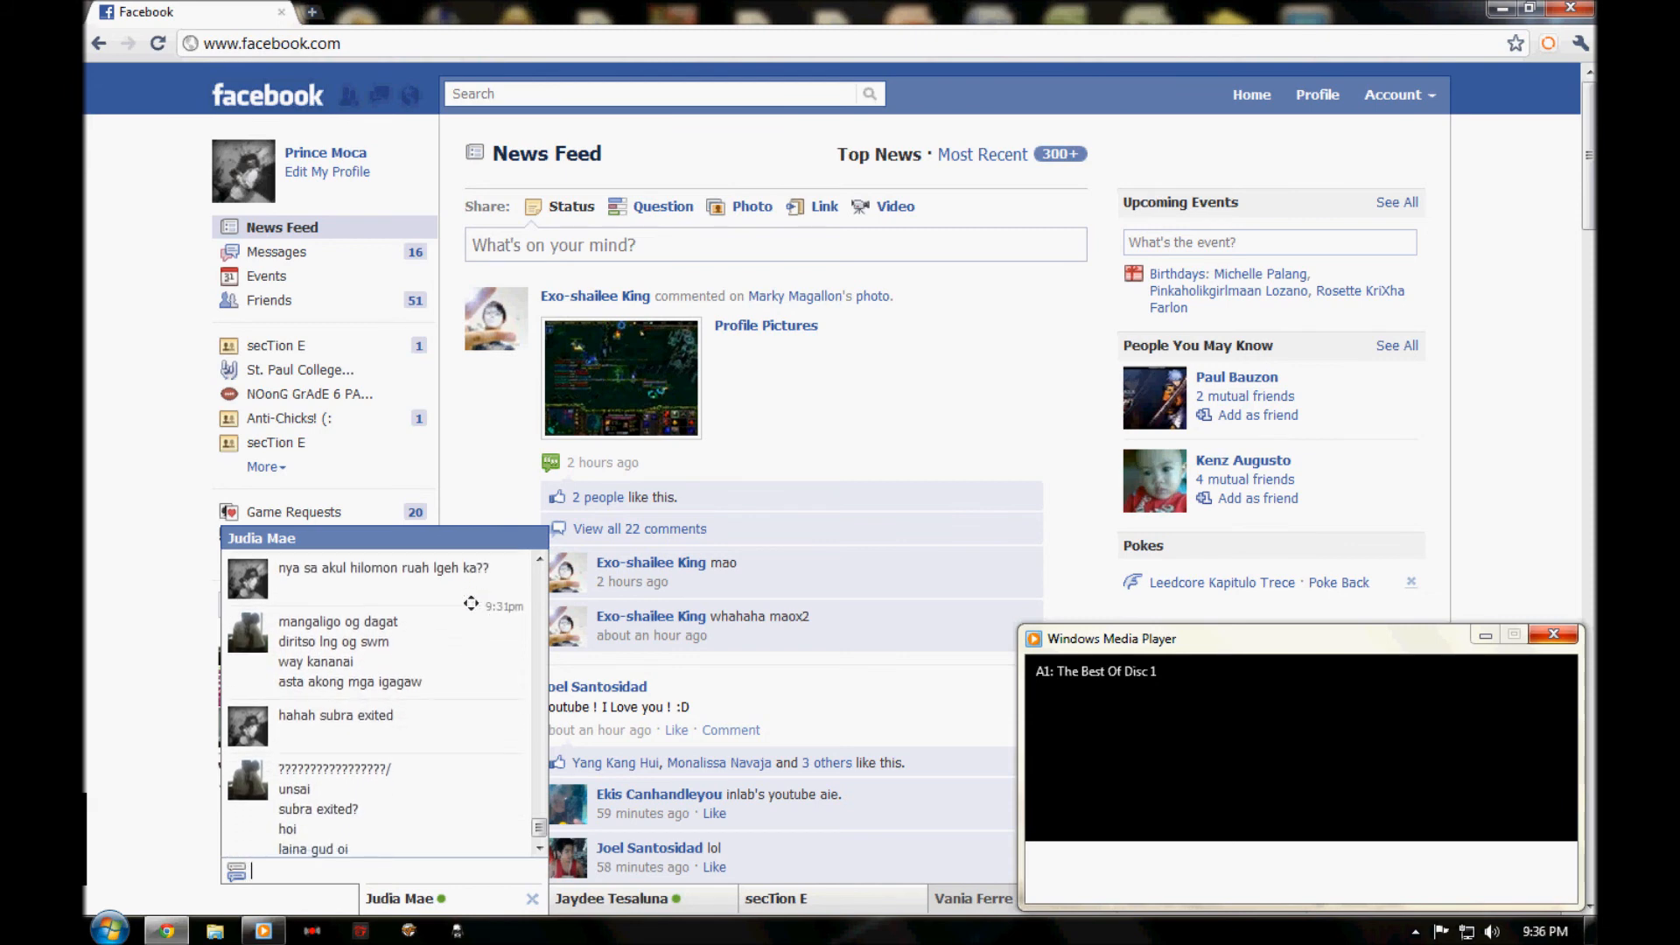
Scroll the News Feed further and type 'dli' into the chat reply box without sending.
scroll(down, 3)
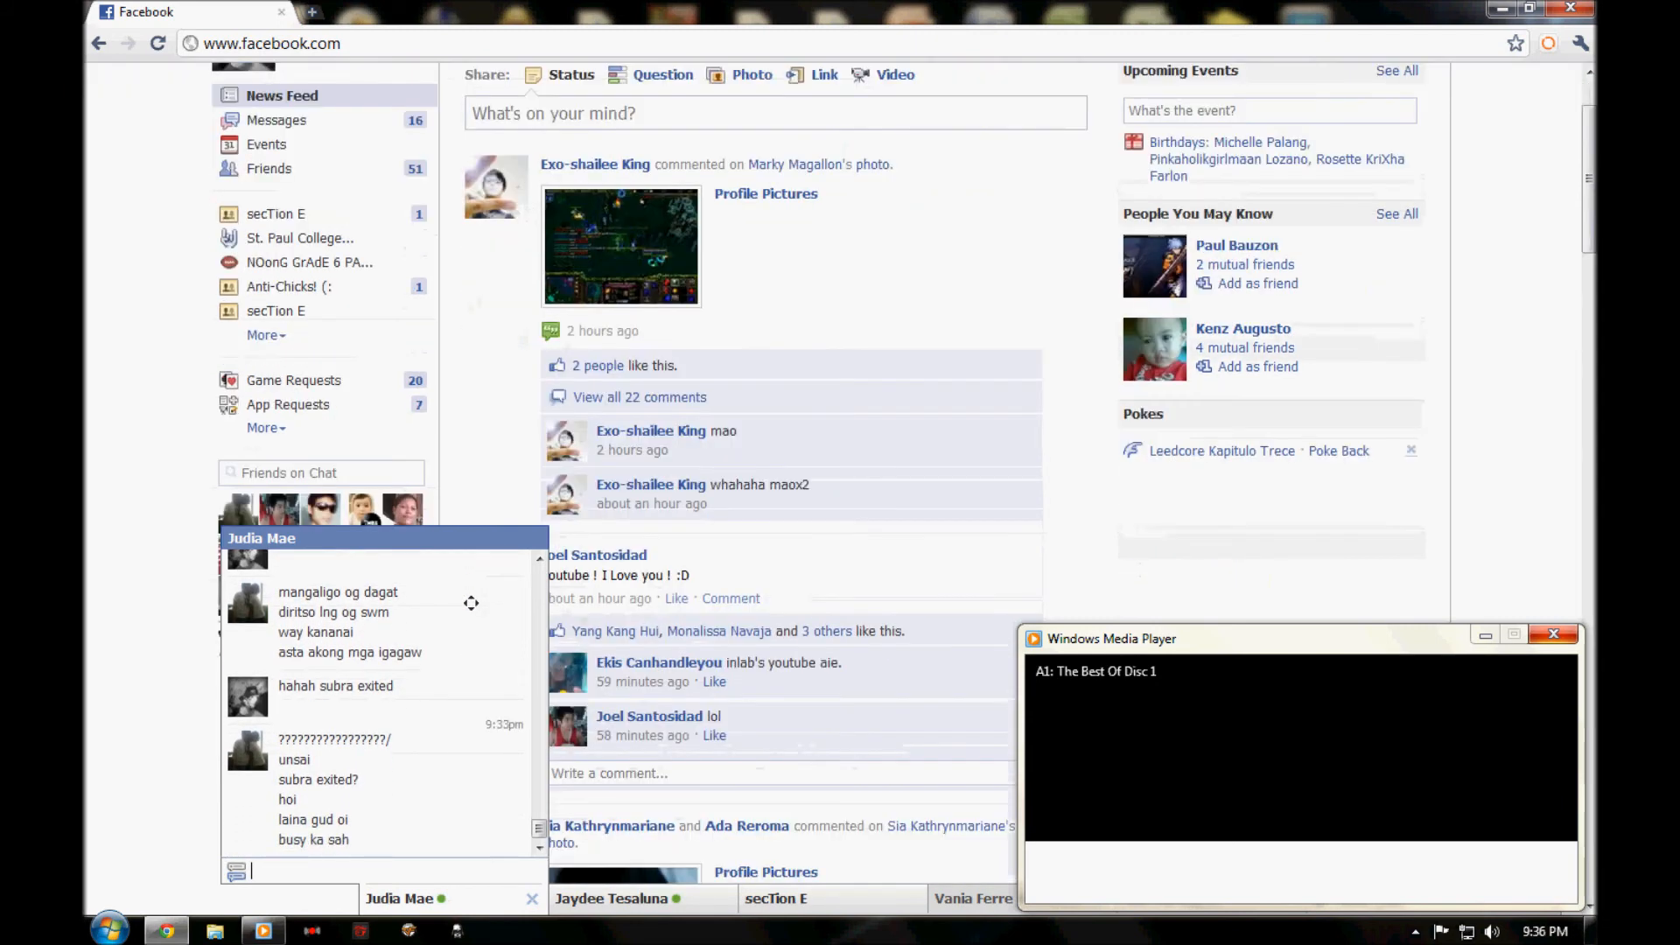
scroll(down, 3)
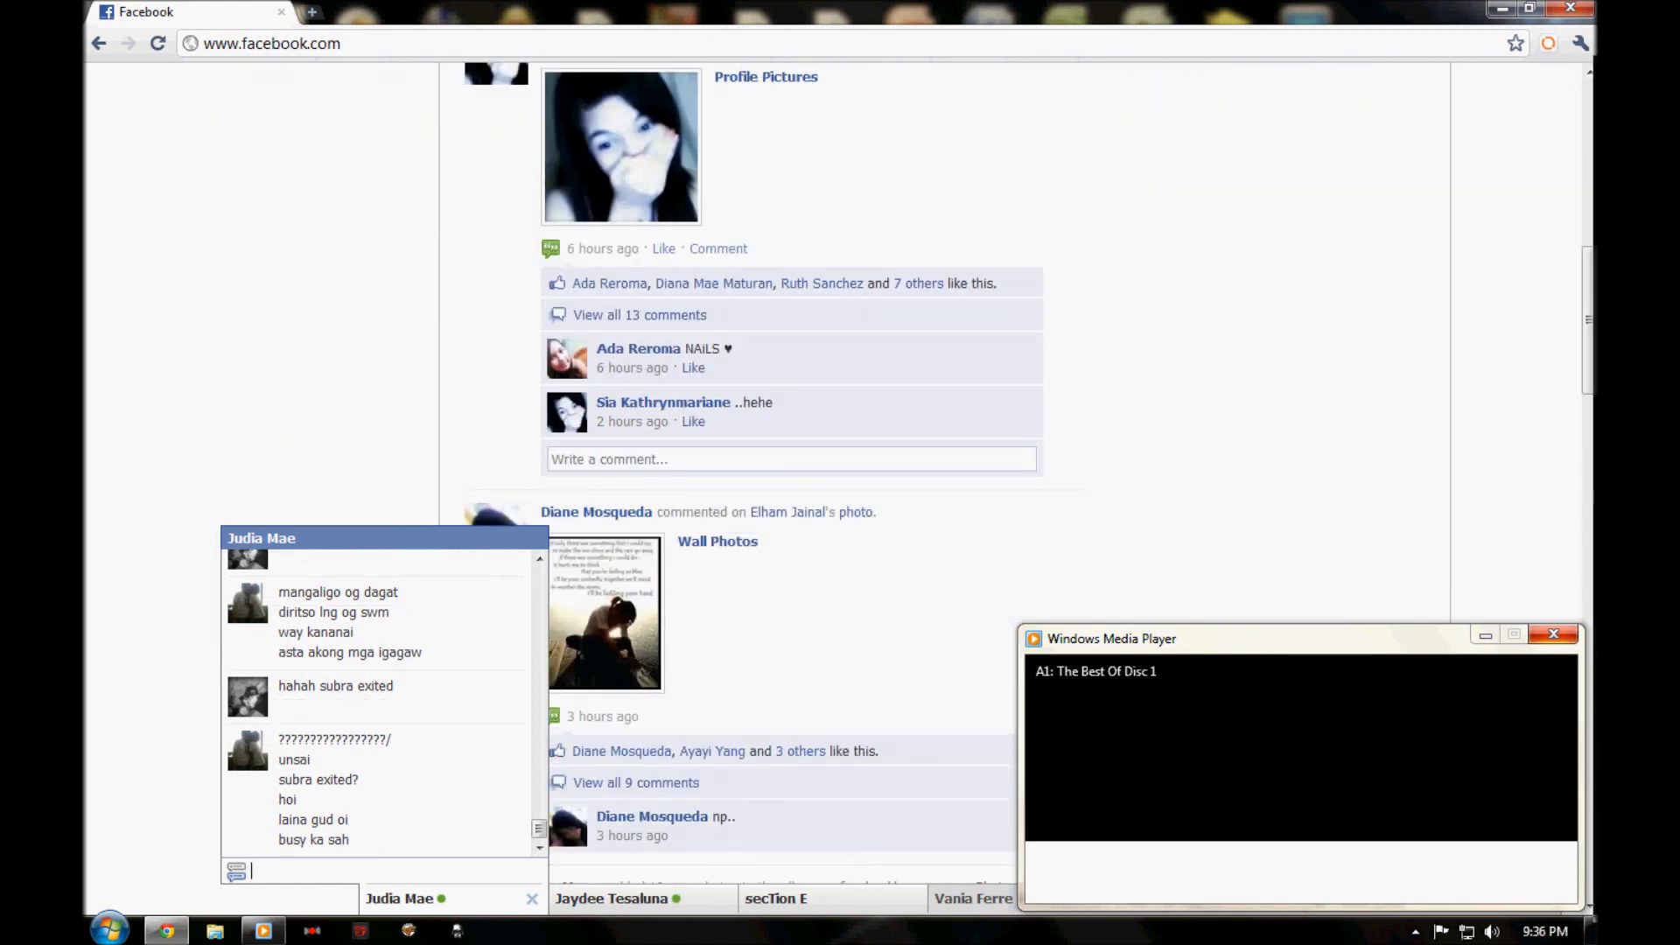
text(dli)
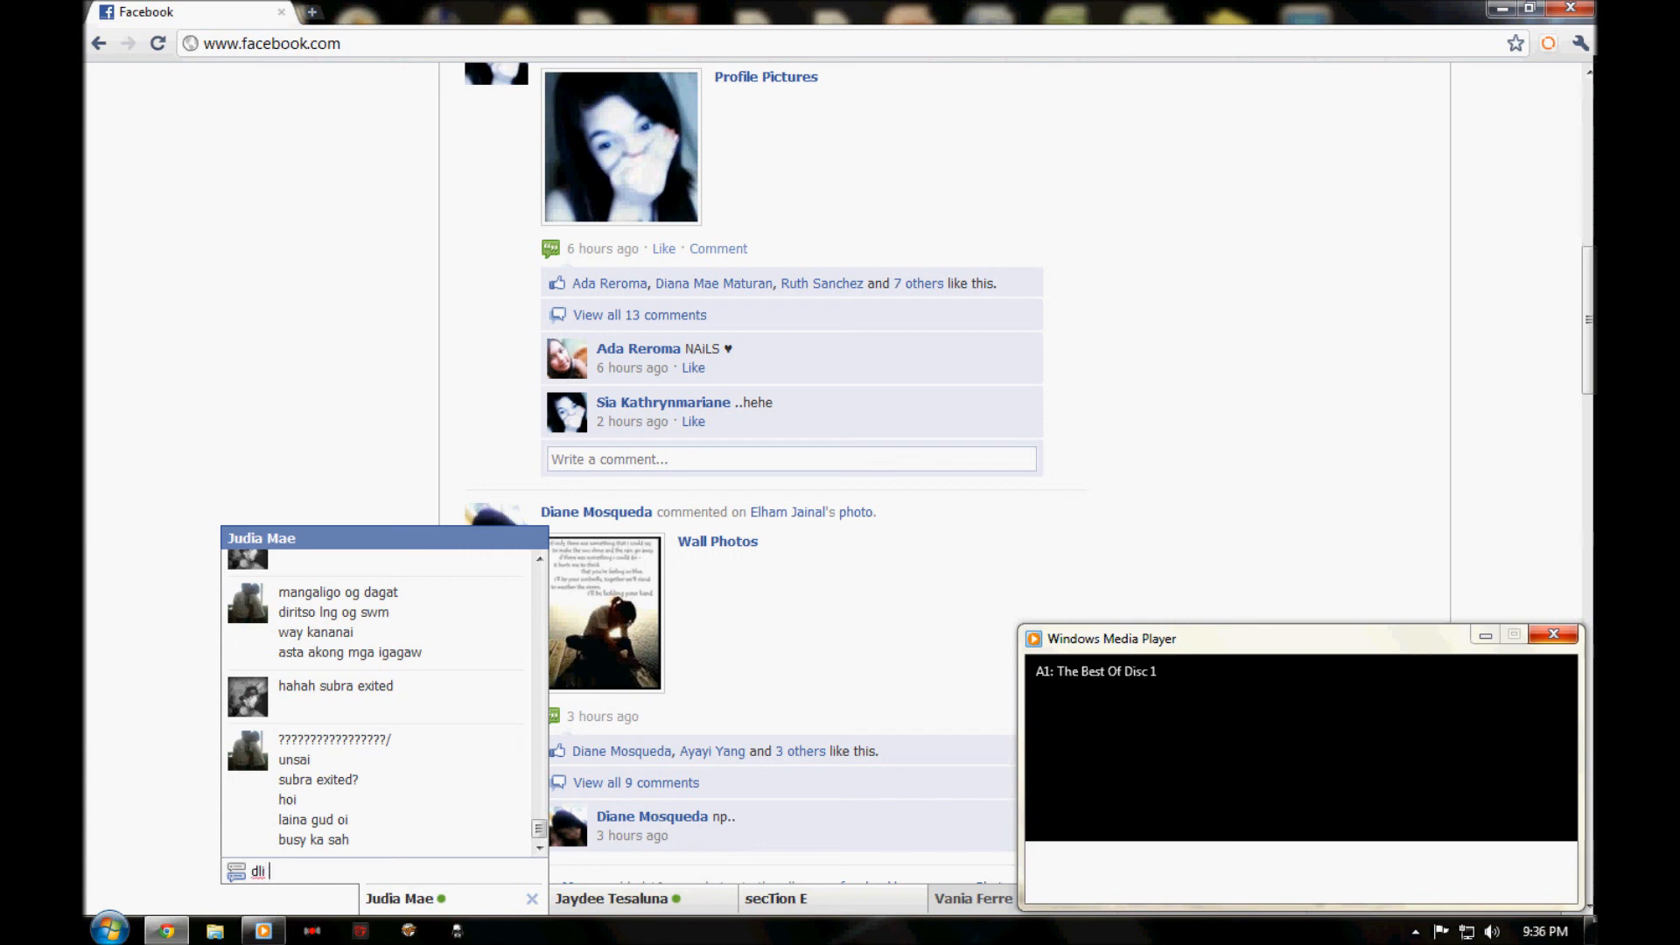